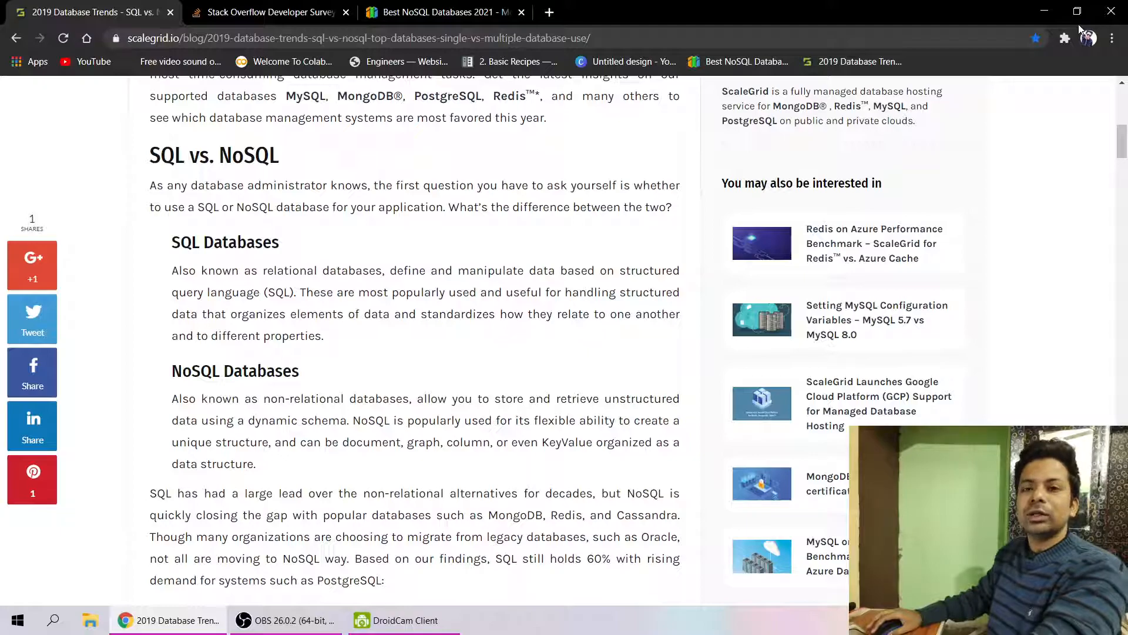
{"action": "mouse_move", "coordinate": [684, 164]}
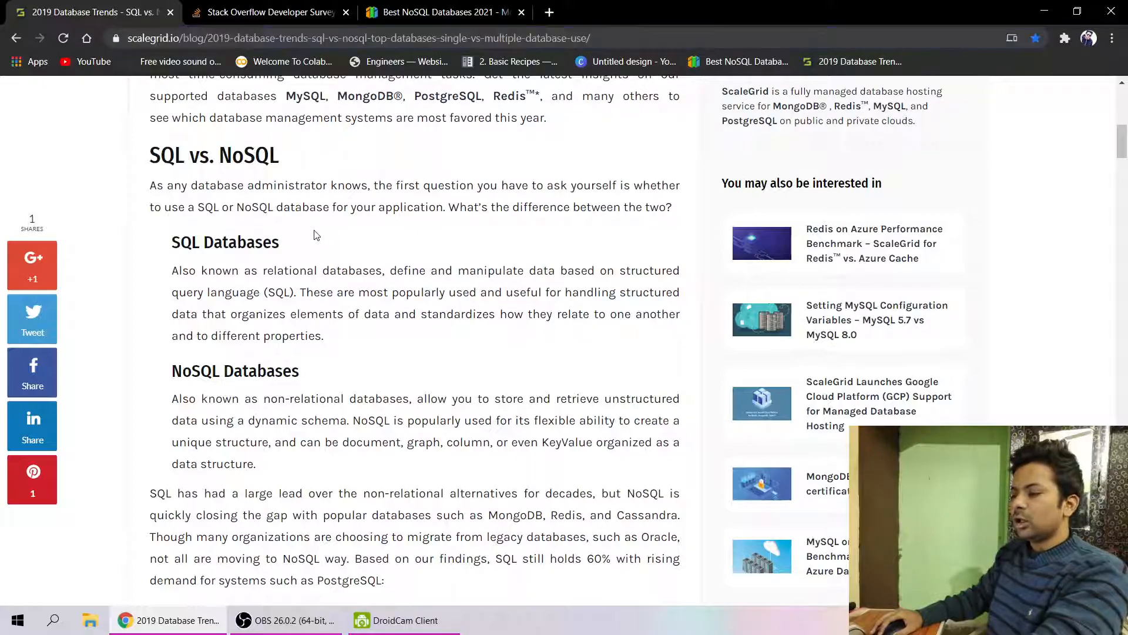
- Scroll through the SQL and NoSQL definitions, highlighting 'Also known as' and 'SQL' in the NoSQL heading
{"action": "scroll", "scroll_direction": "down", "scroll_amount": 3}
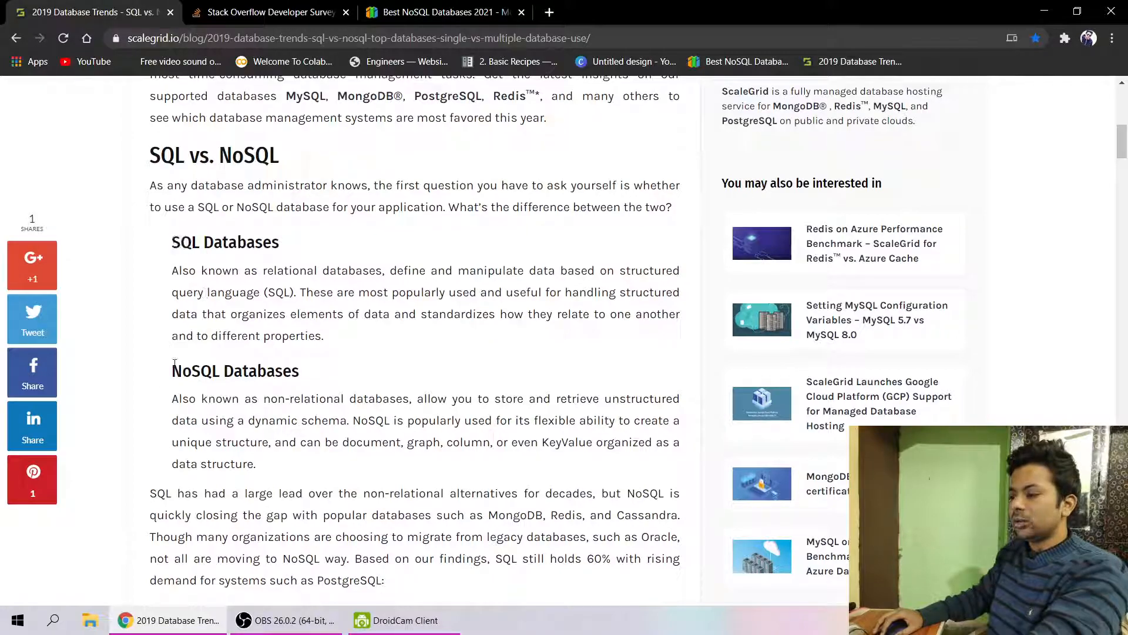
{"action": "left_click_drag", "start_coordinate": [171, 370], "coordinate": [275, 370]}
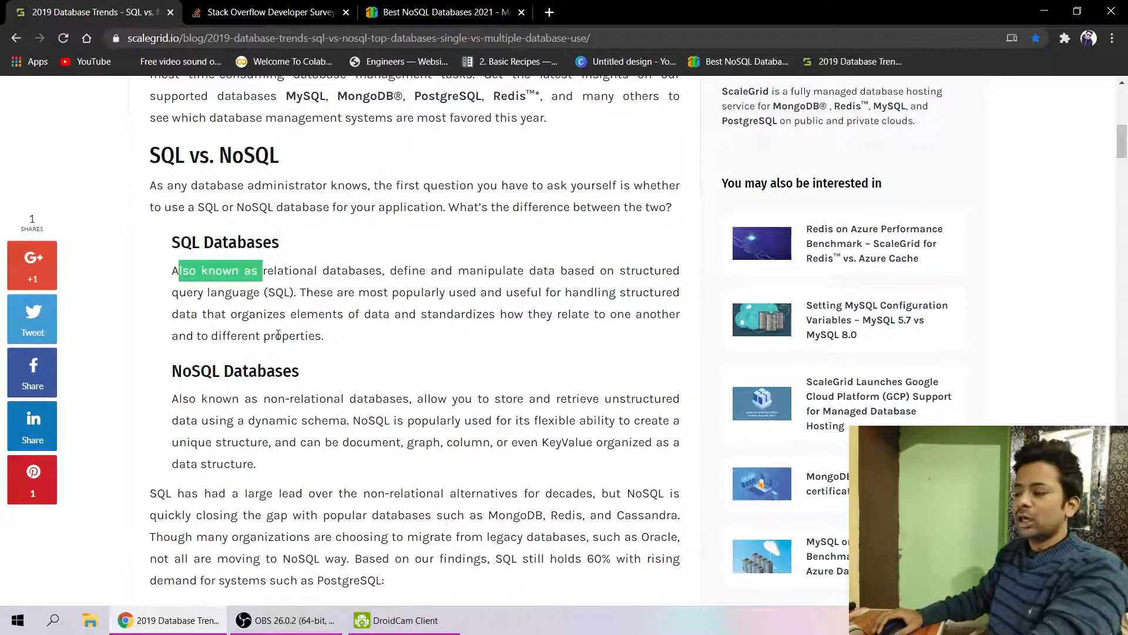
{"action": "scroll", "scroll_direction": "down", "scroll_amount": 3}
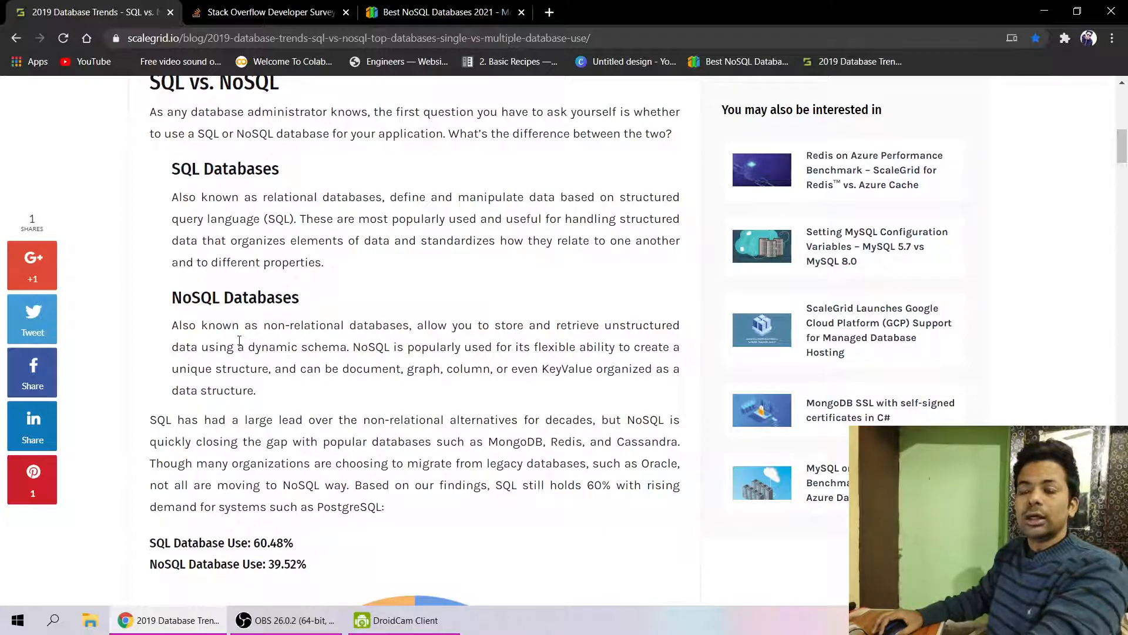
{"action": "mouse_move", "coordinate": [219, 318]}
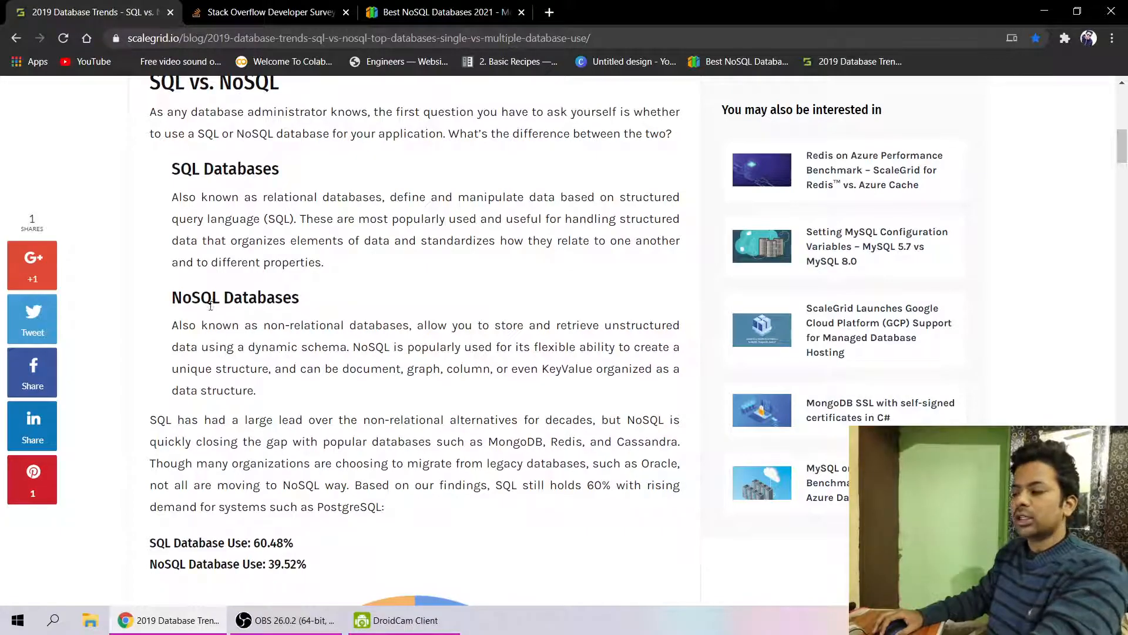
{"action": "double_click", "coordinate": [205, 298]}
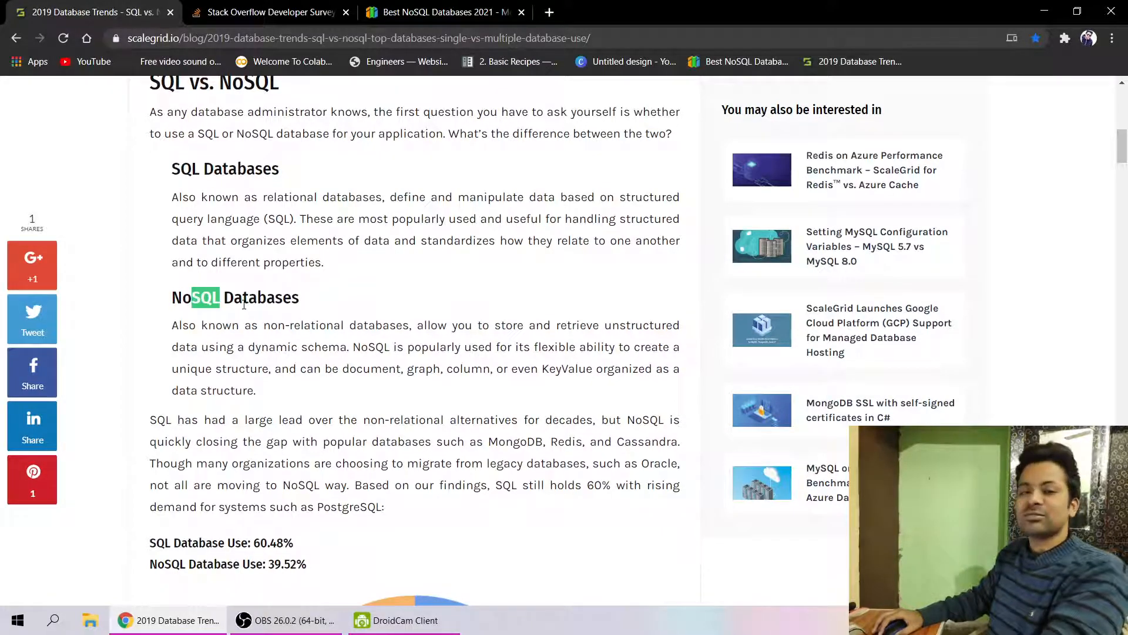
- Scroll to the SQL 60.5% vs NoSQL 39.5% pie chart and highlight the 60.48% figure
{"action": "scroll", "scroll_direction": "down", "scroll_amount": 3}
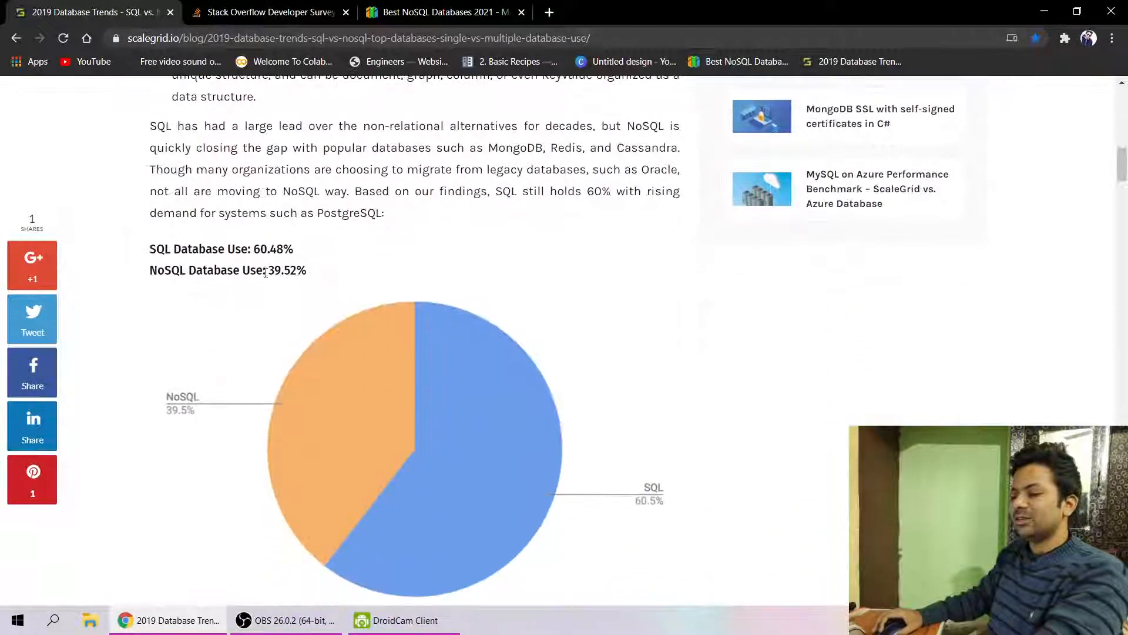
{"action": "scroll", "scroll_direction": "down", "scroll_amount": 3}
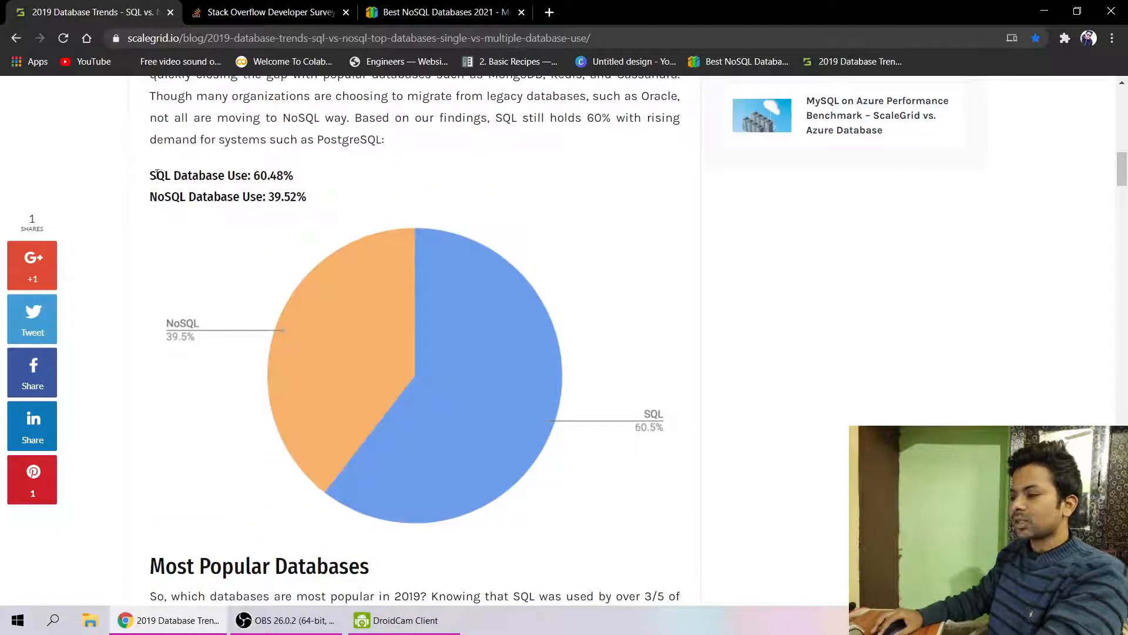
{"action": "double_click", "coordinate": [268, 175]}
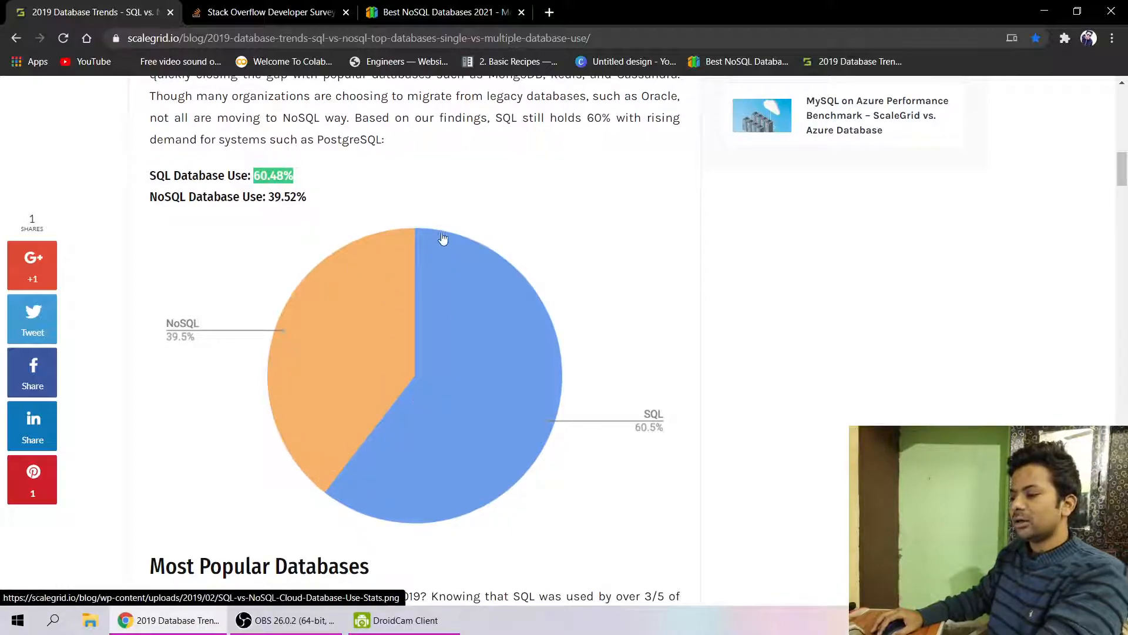
{"action": "mouse_move", "coordinate": [398, 325]}
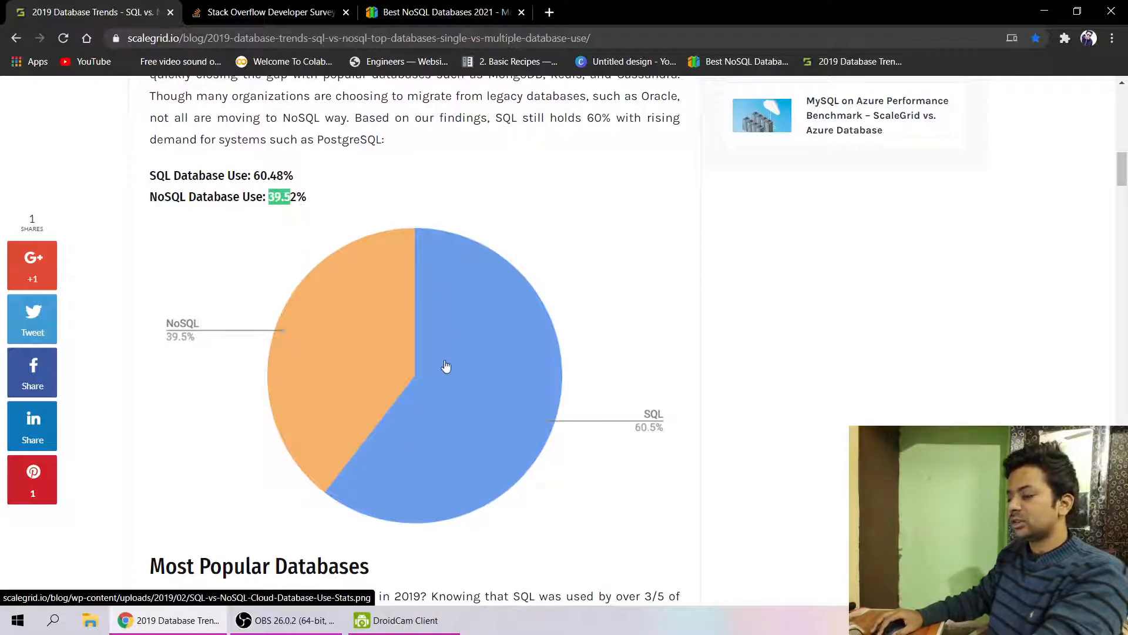
{"action": "mouse_move", "coordinate": [388, 367]}
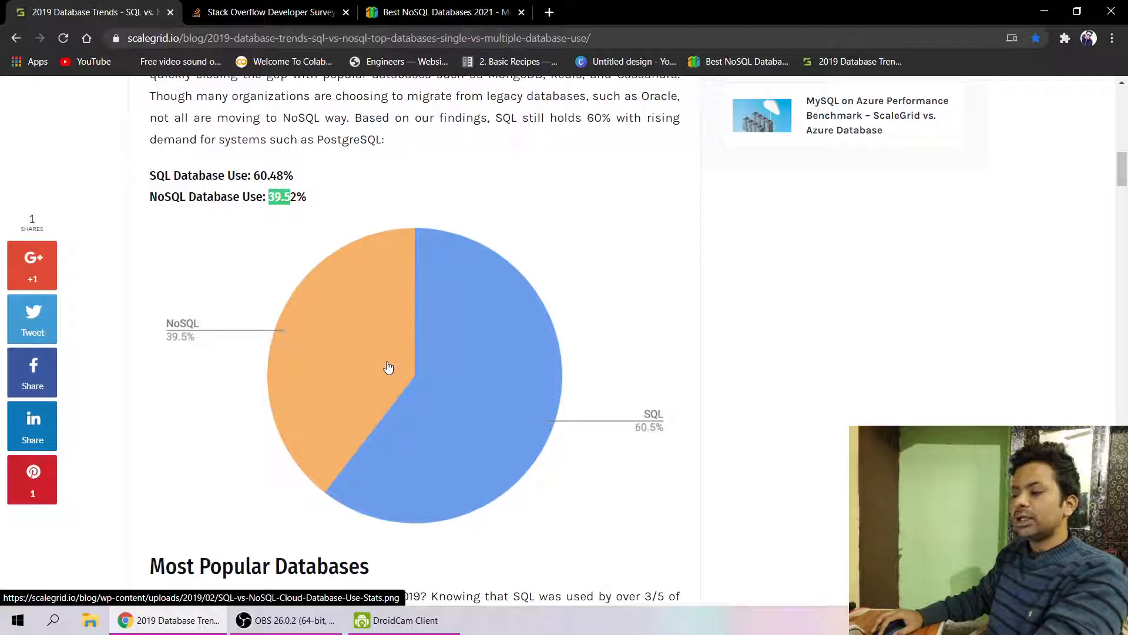
{"action": "mouse_move", "coordinate": [388, 353]}
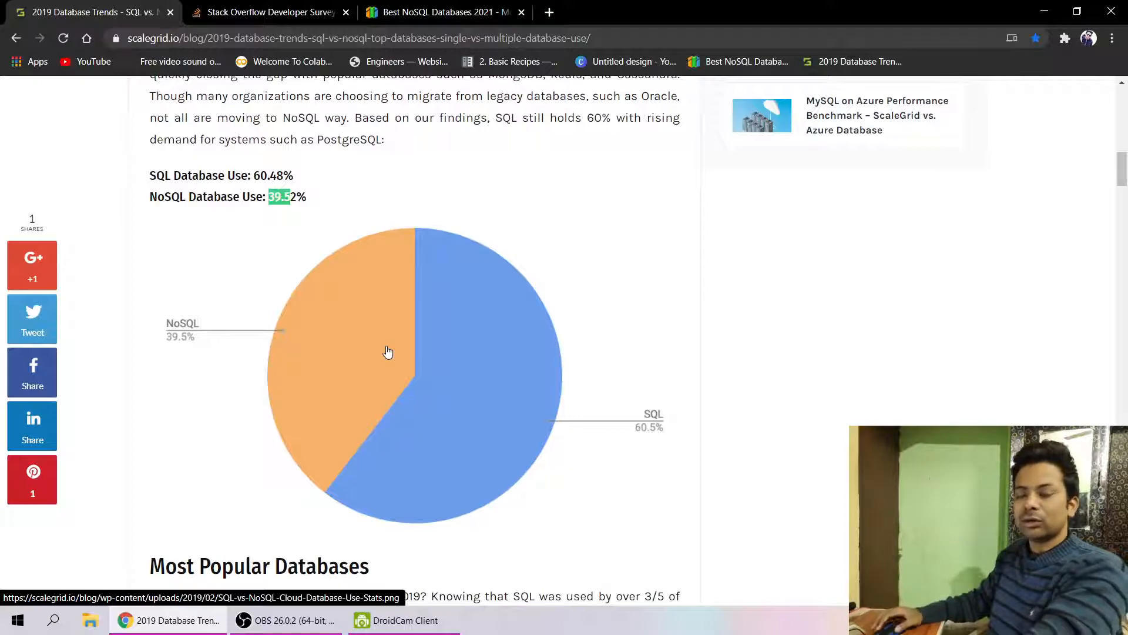
{"action": "mouse_move", "coordinate": [256, 189]}
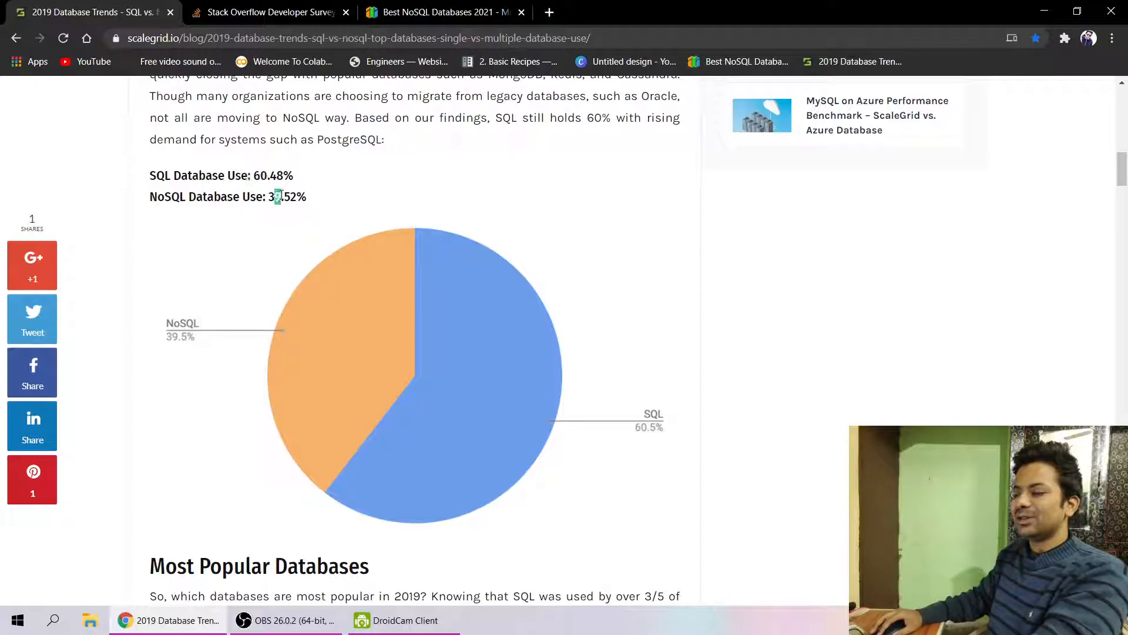
{"action": "mouse_move", "coordinate": [307, 264]}
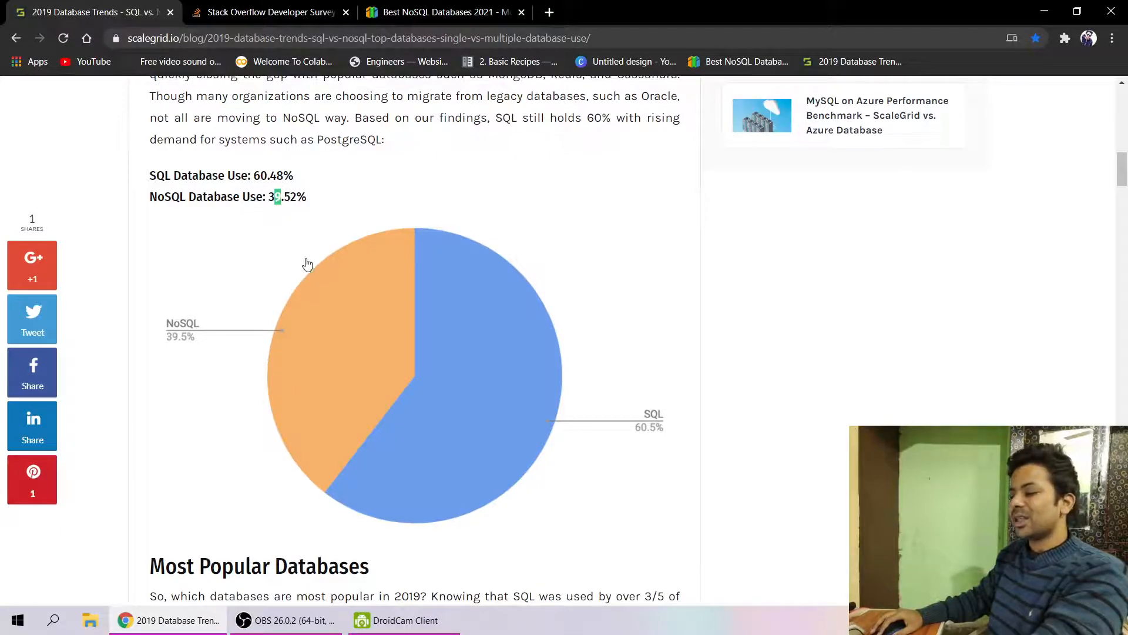
- Scroll to the databases pie chart showing MySQL 38.9%, MongoDB 24.6%, PostgreSQL 17.4%
{"action": "scroll", "scroll_direction": "down", "scroll_amount": 3}
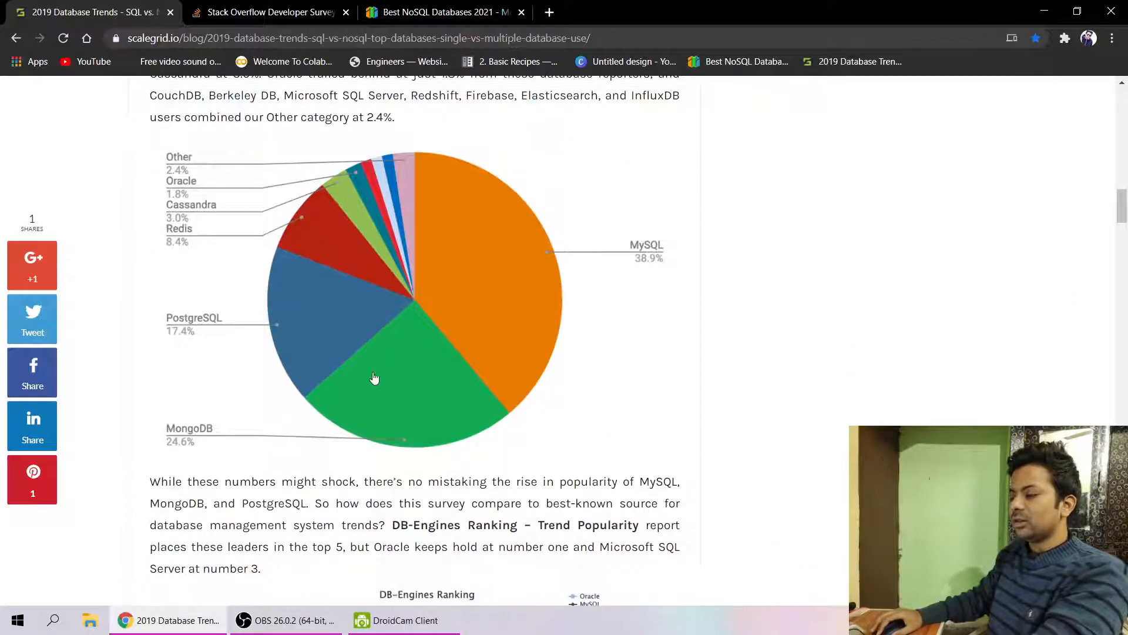
{"action": "mouse_move", "coordinate": [393, 398]}
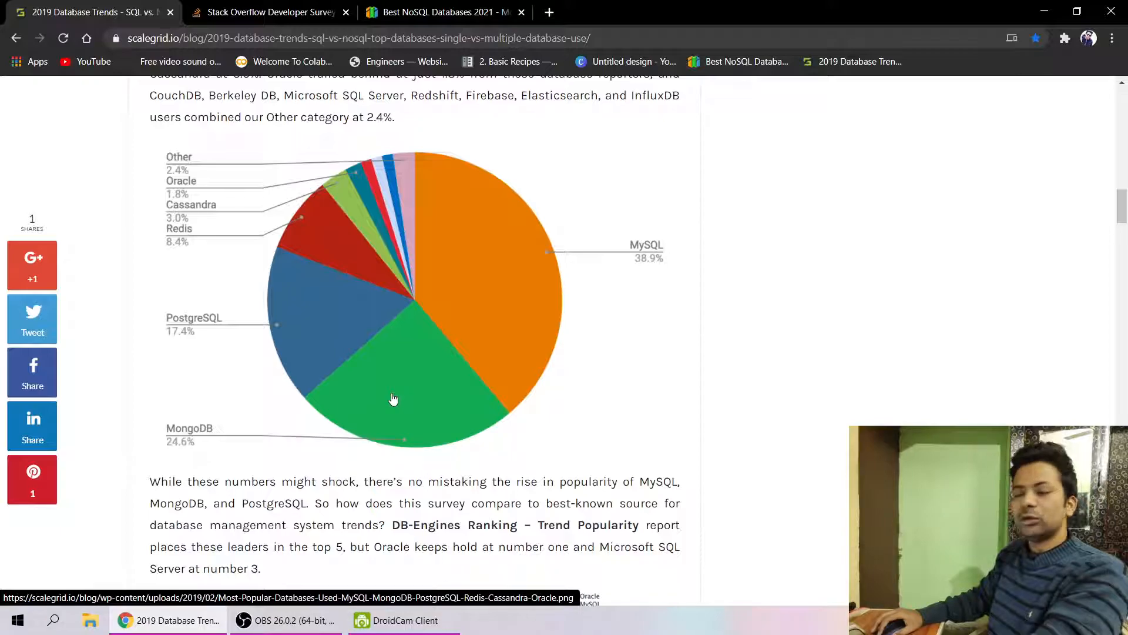
{"action": "mouse_move", "coordinate": [648, 260]}
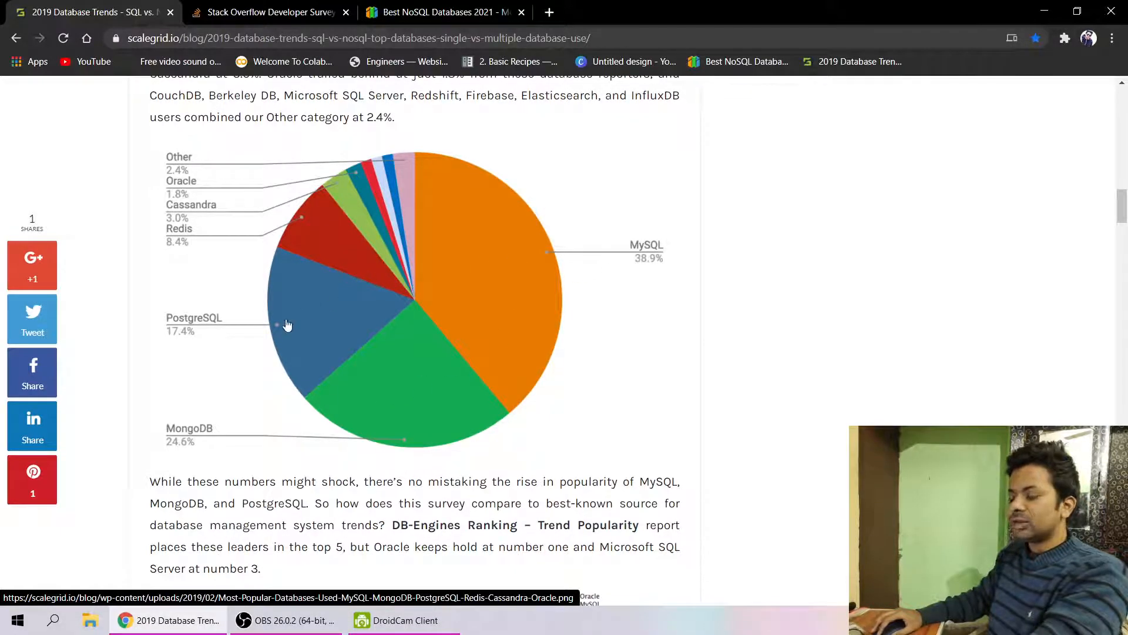
{"action": "mouse_move", "coordinate": [318, 308]}
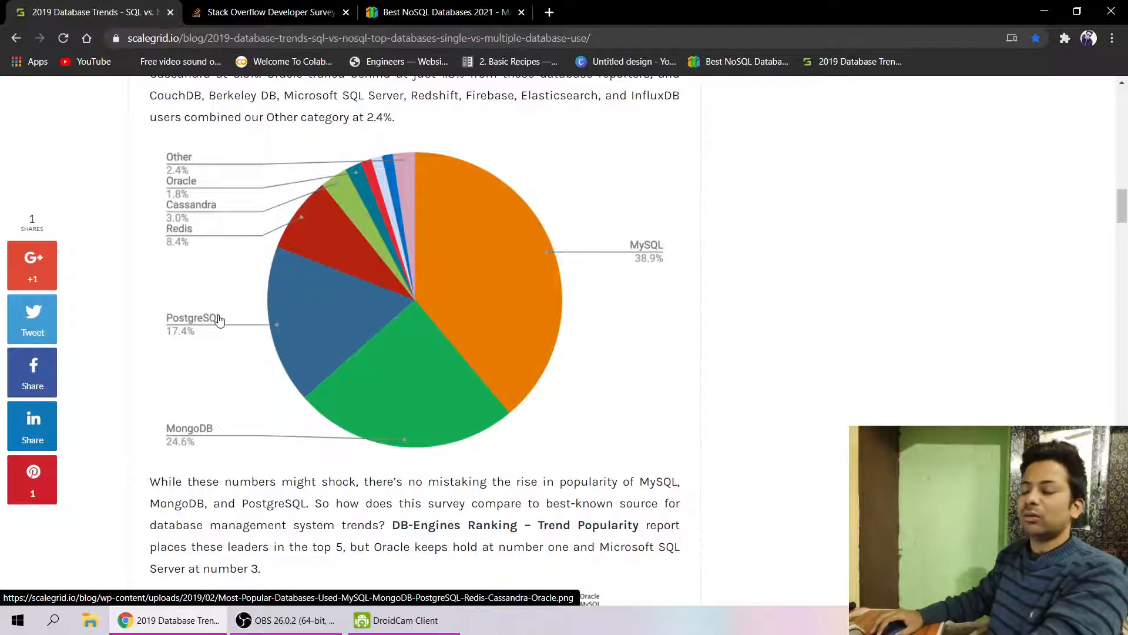
{"action": "mouse_move", "coordinate": [245, 326]}
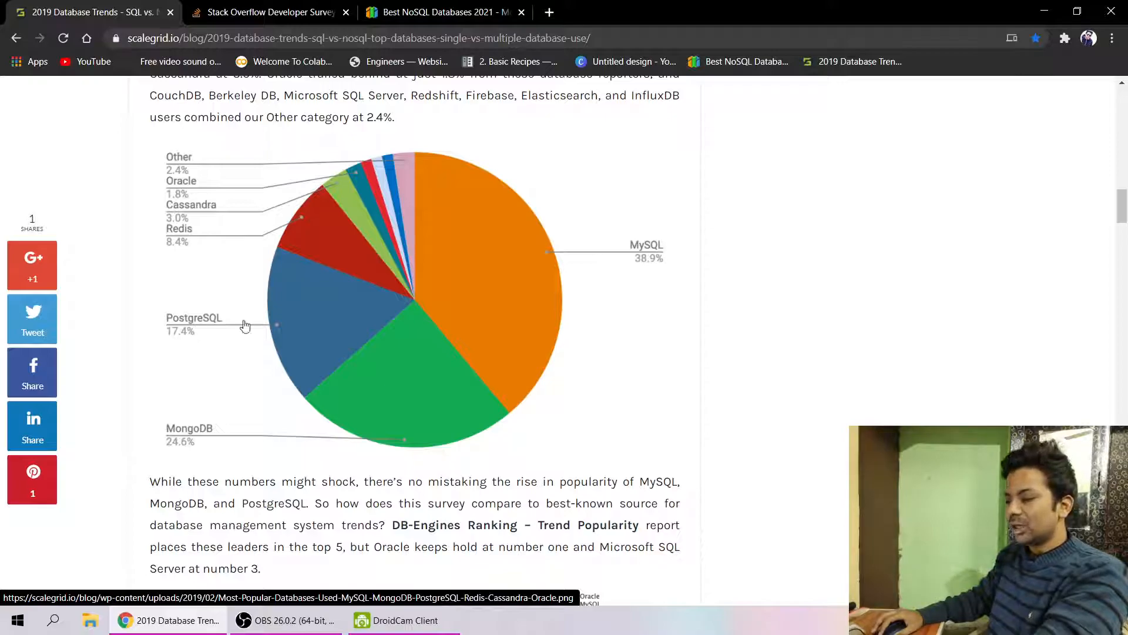
{"action": "mouse_move", "coordinate": [398, 281]}
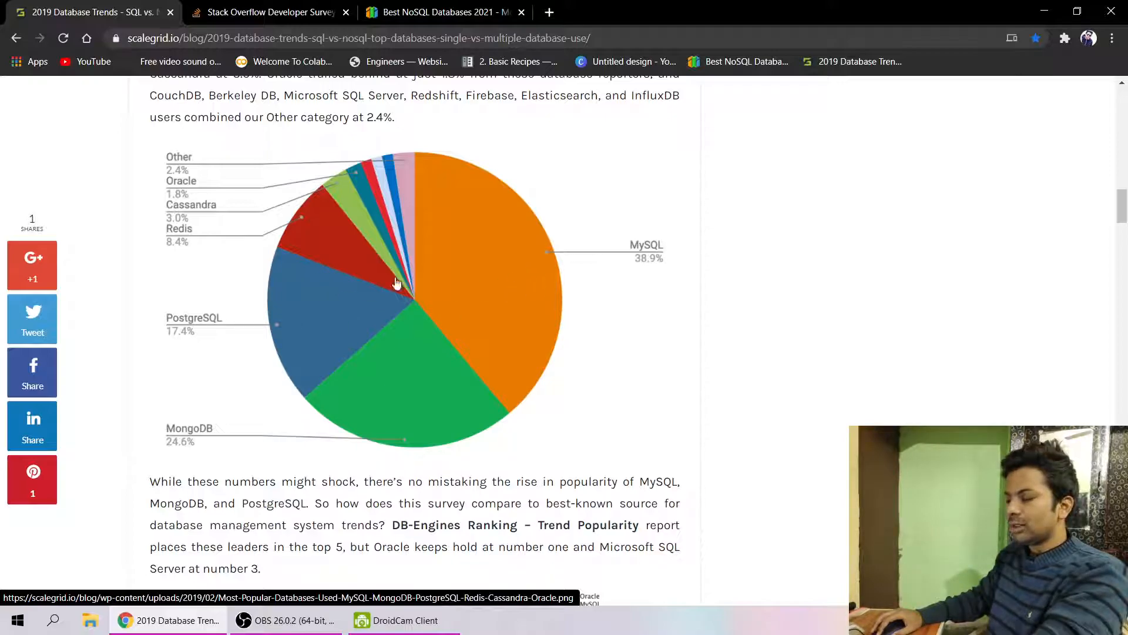
{"action": "mouse_move", "coordinate": [612, 252]}
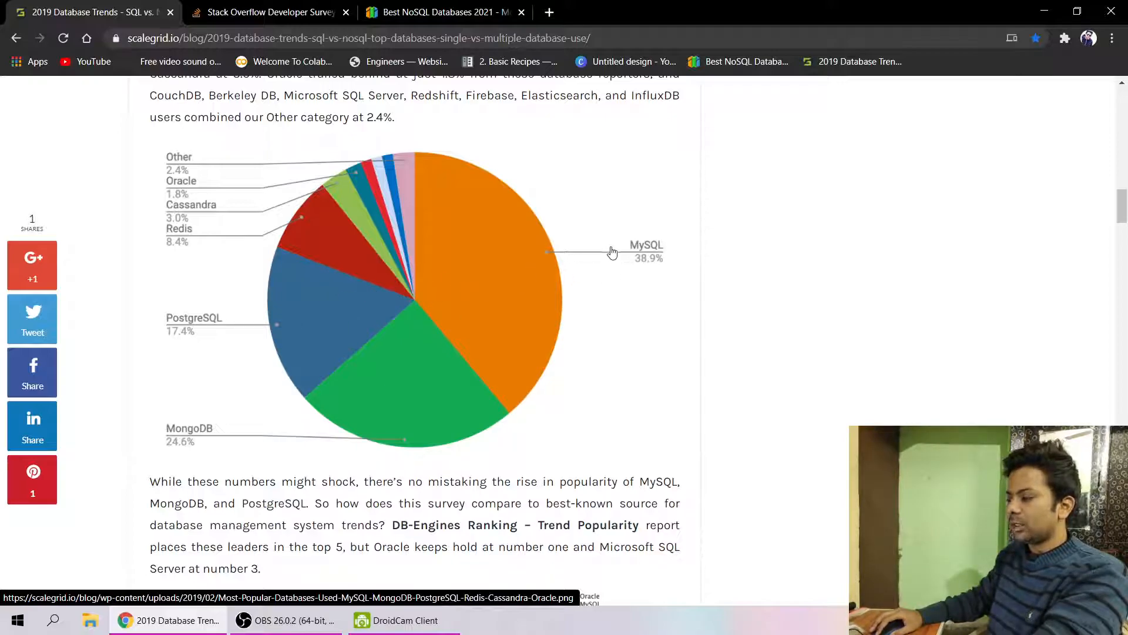
{"action": "mouse_move", "coordinate": [228, 323]}
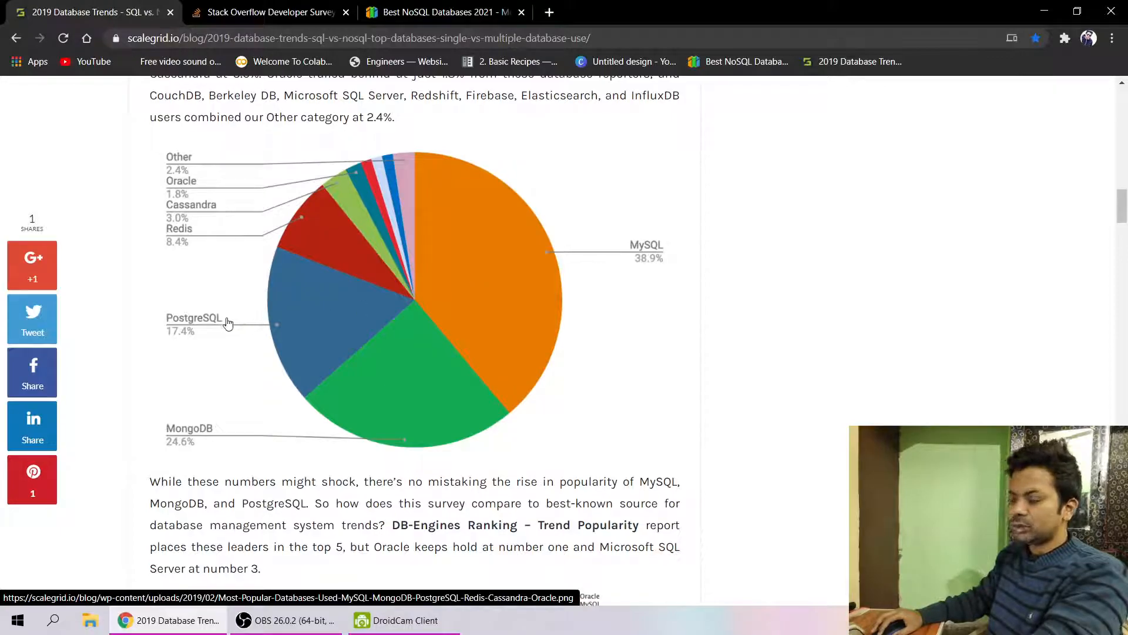
{"action": "mouse_move", "coordinate": [394, 360]}
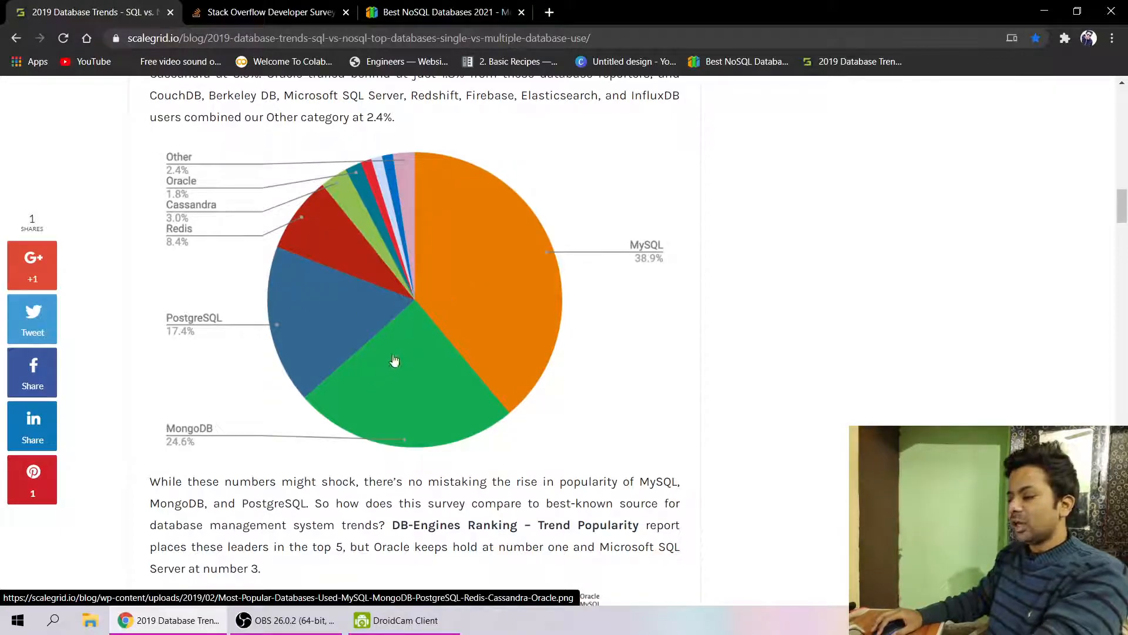
{"action": "mouse_move", "coordinate": [421, 344]}
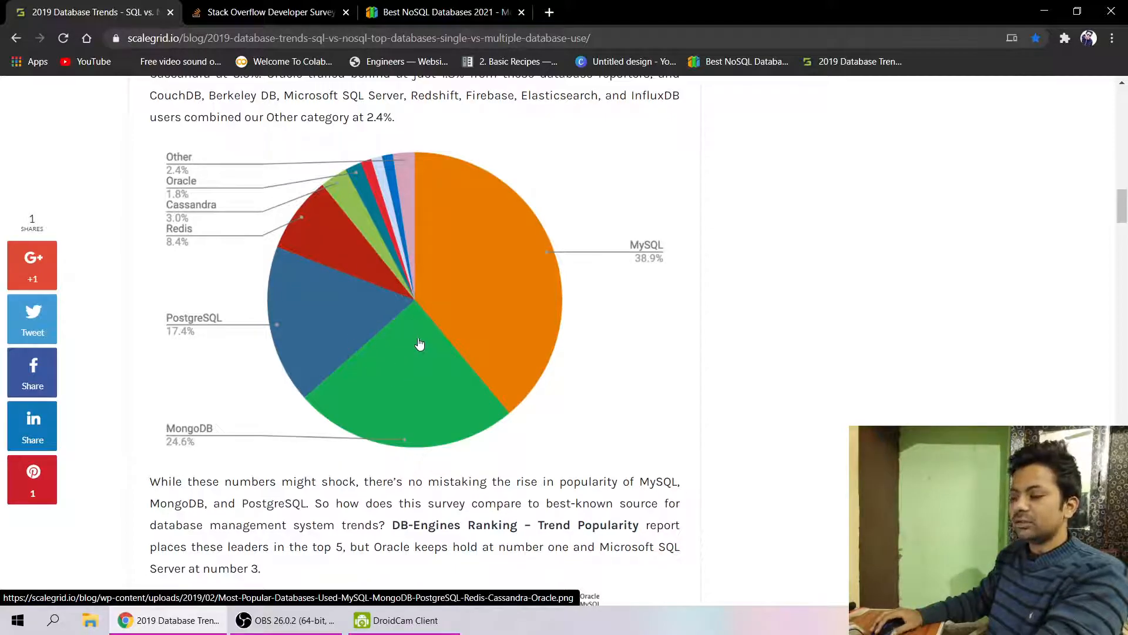
{"action": "mouse_move", "coordinate": [123, 427]}
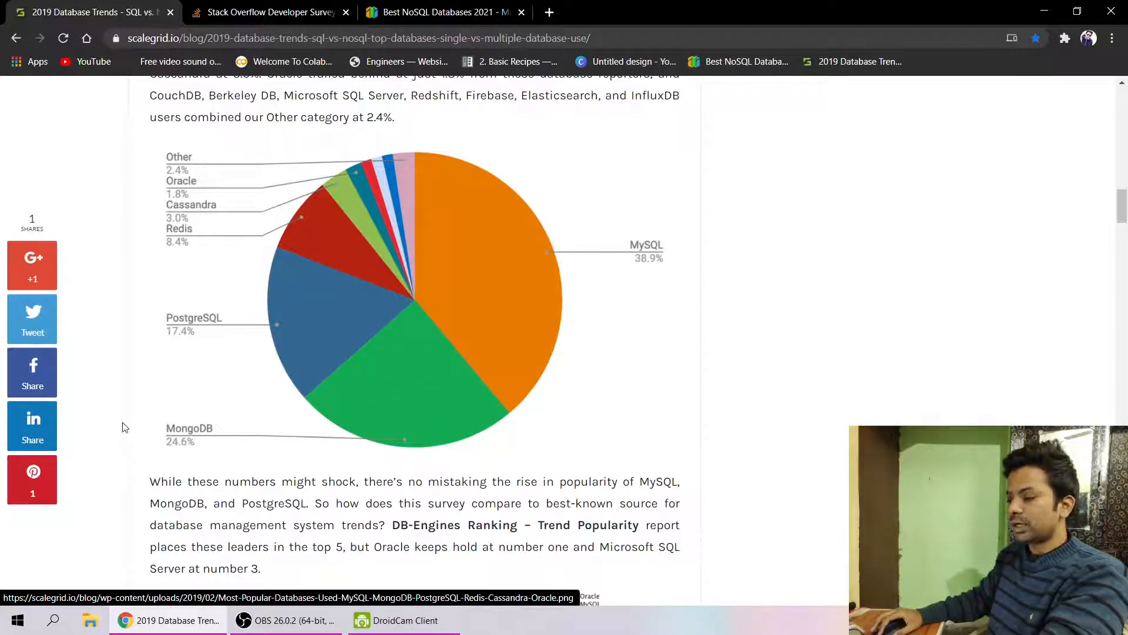
{"action": "mouse_move", "coordinate": [224, 420]}
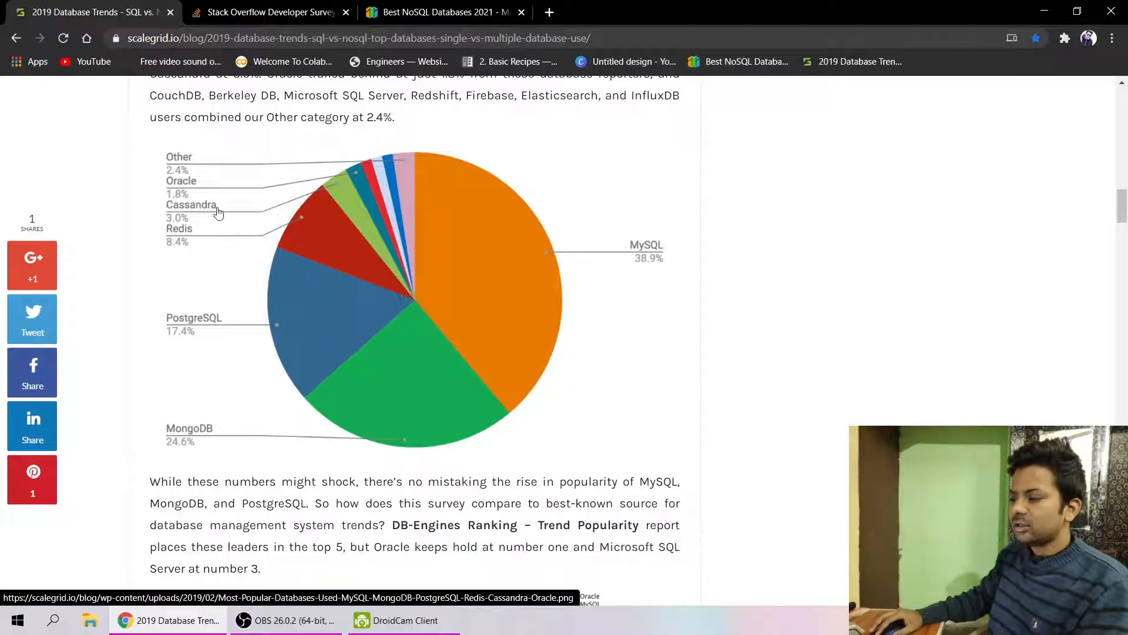
{"action": "scroll", "scroll_direction": "down", "scroll_amount": 3}
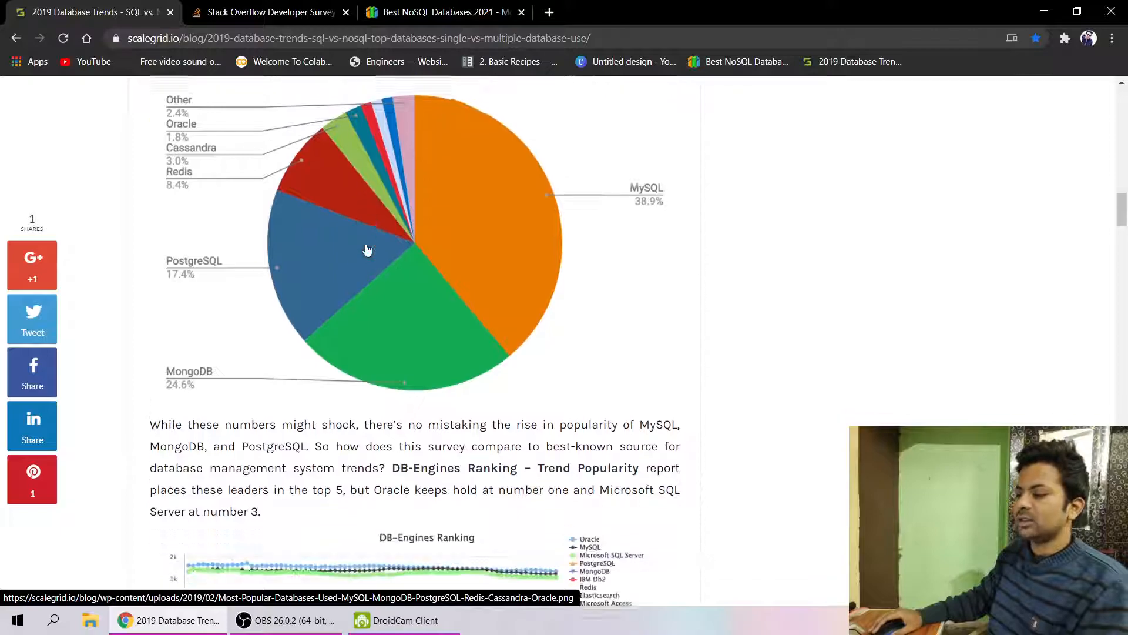
{"action": "scroll", "scroll_direction": "up", "scroll_amount": 3}
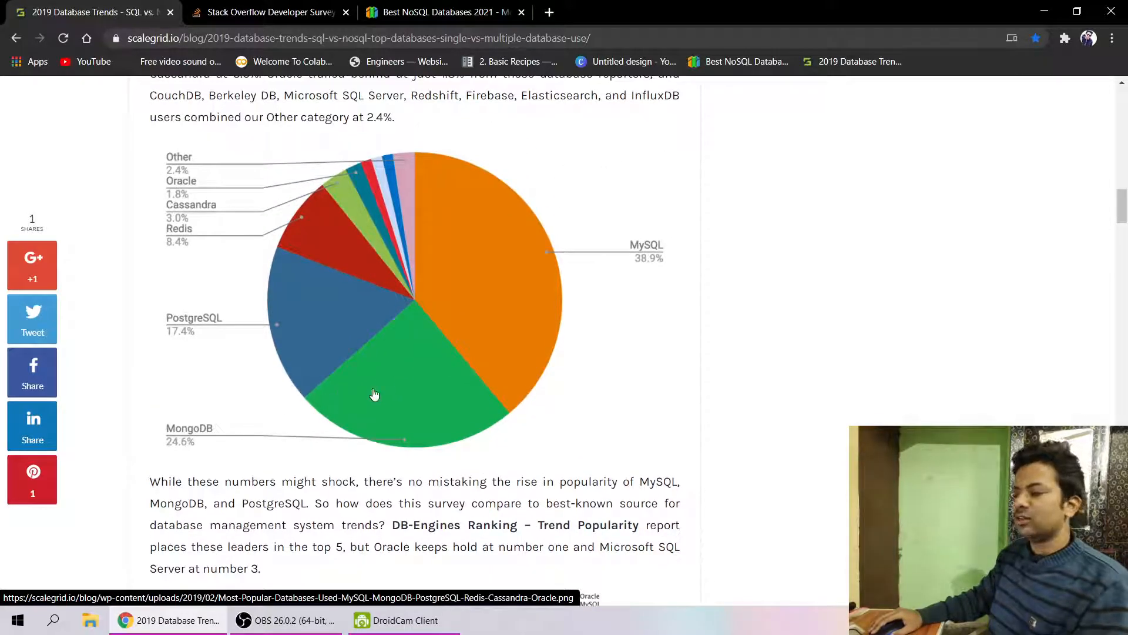
- Scroll down and highlight the SQL + NoSQL Database Use label and its 75.6% share
{"action": "scroll", "scroll_direction": "down", "scroll_amount": 3}
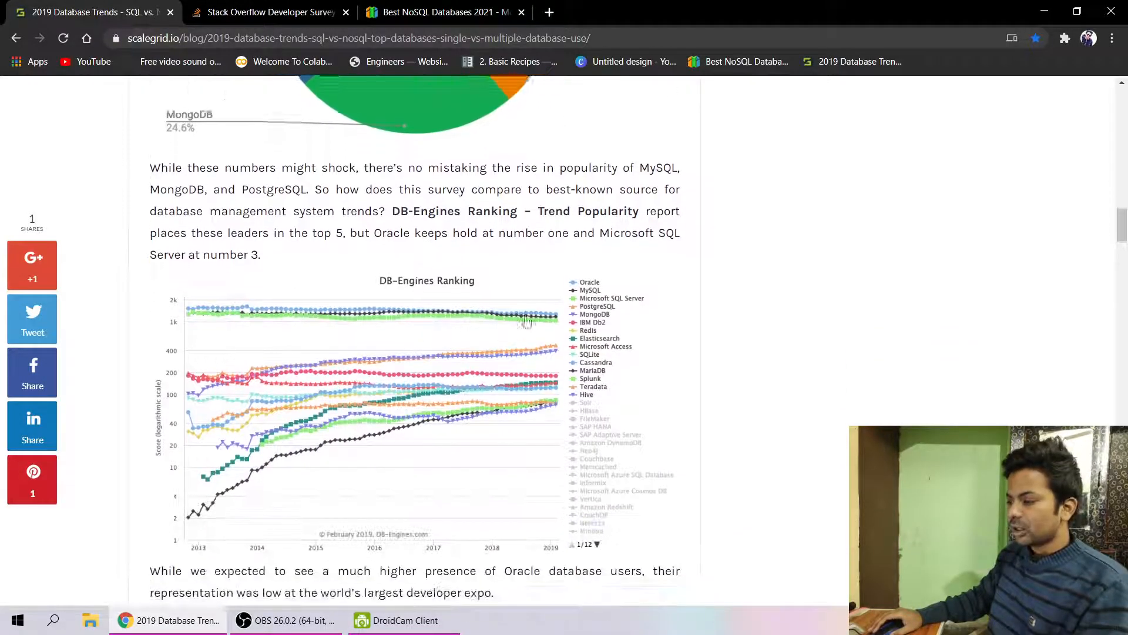
{"action": "scroll", "scroll_direction": "down", "scroll_amount": 3}
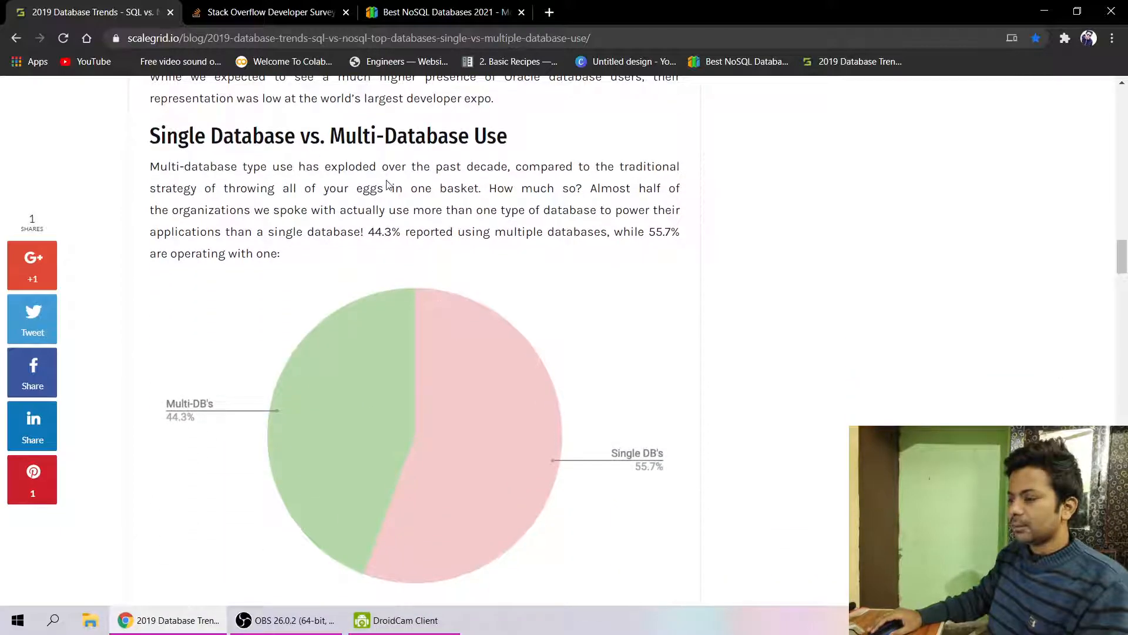
{"action": "scroll", "scroll_direction": "down", "scroll_amount": 3}
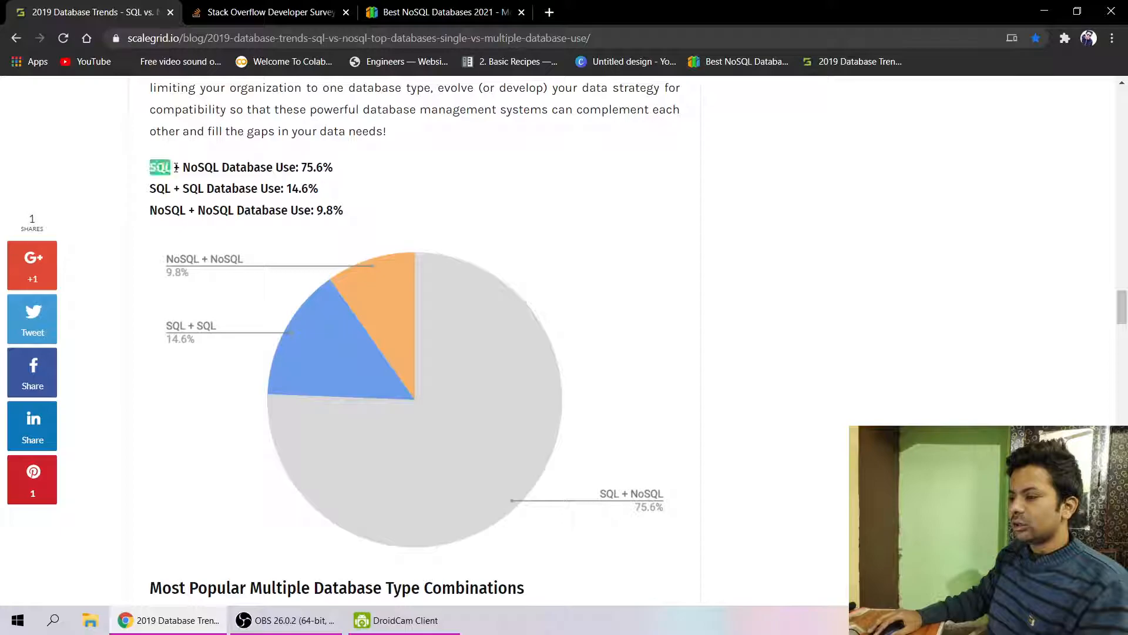
{"action": "left_click_drag", "start_coordinate": [160, 167], "coordinate": [288, 167]}
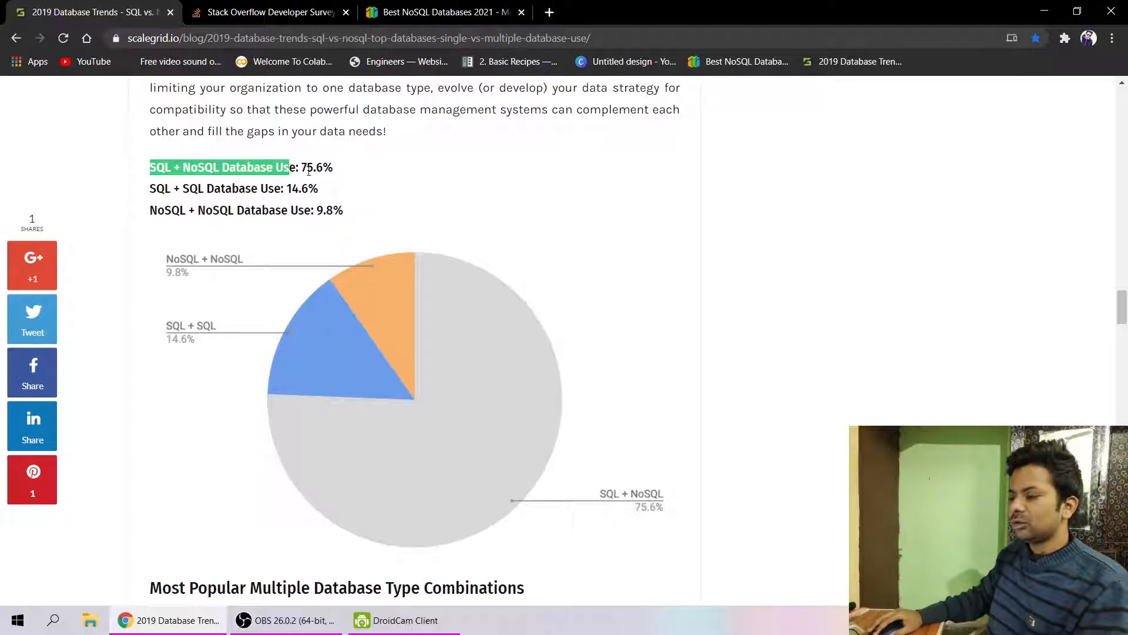
{"action": "left_click_drag", "start_coordinate": [291, 167], "coordinate": [333, 167]}
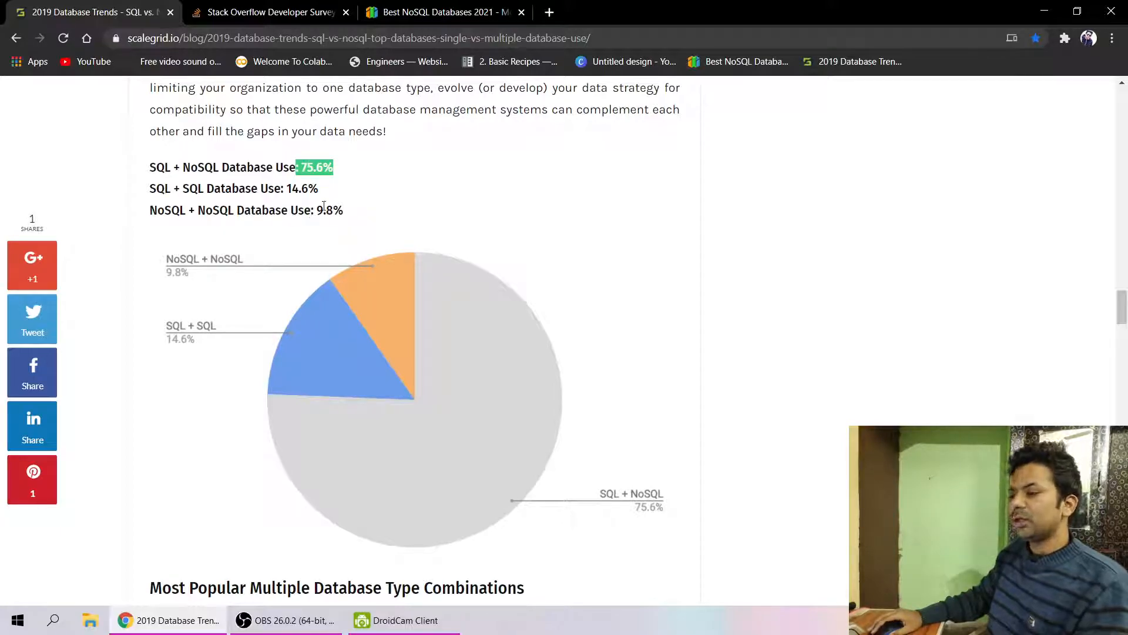
- Scroll to the multiple-database combinations chart led by MySQL + MongoDB at 34.15%
{"action": "scroll", "scroll_direction": "down", "scroll_amount": 3}
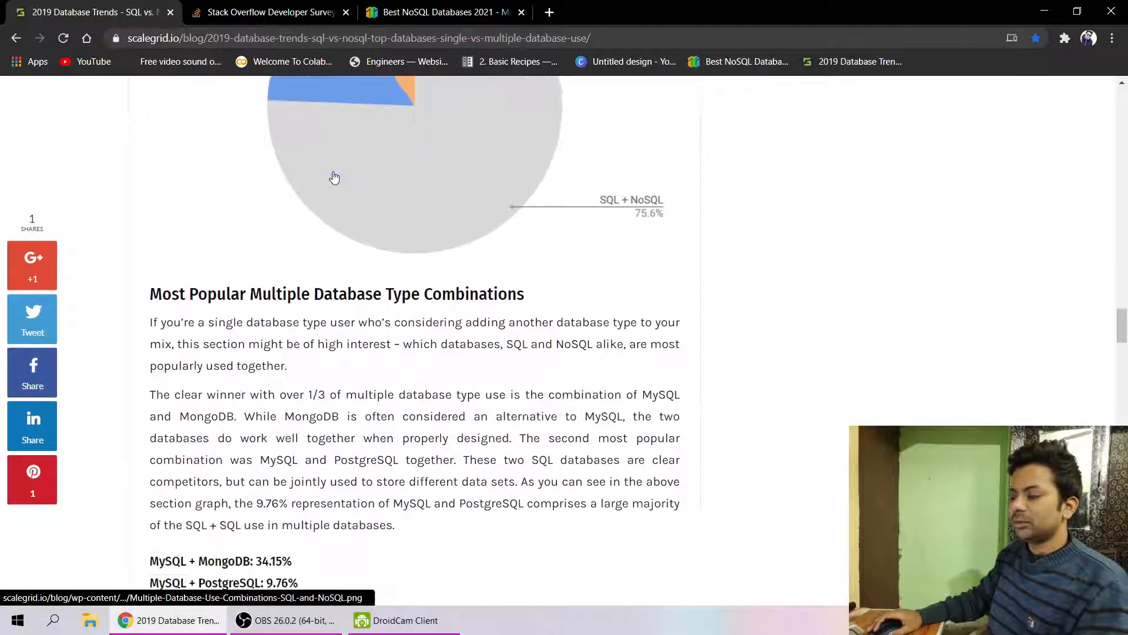
{"action": "scroll", "scroll_direction": "down", "scroll_amount": 3}
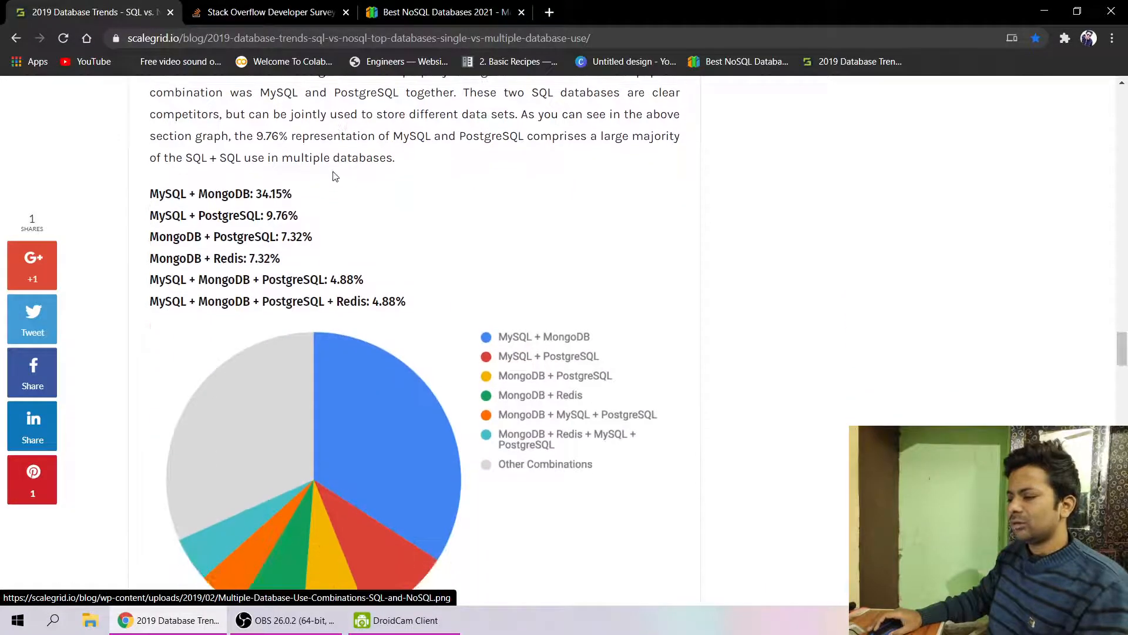
{"action": "scroll", "scroll_direction": "down", "scroll_amount": 3}
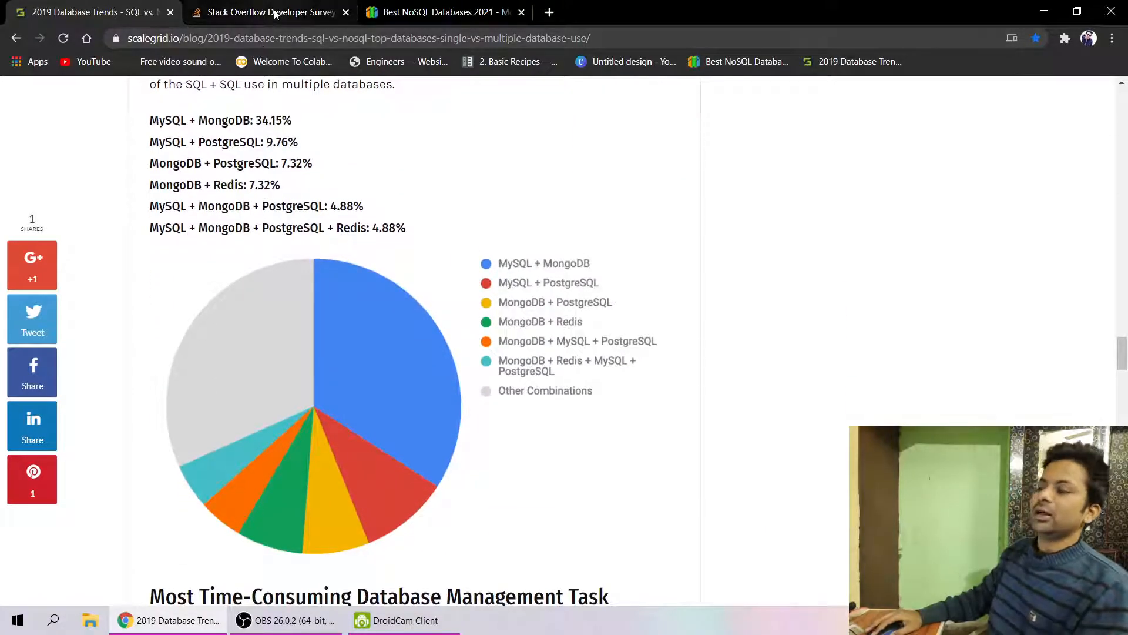
- Switch to the Stack Overflow 2020 survey and highlight MongoDB in the databases chart
{"action": "left_click", "coordinate": [270, 13]}
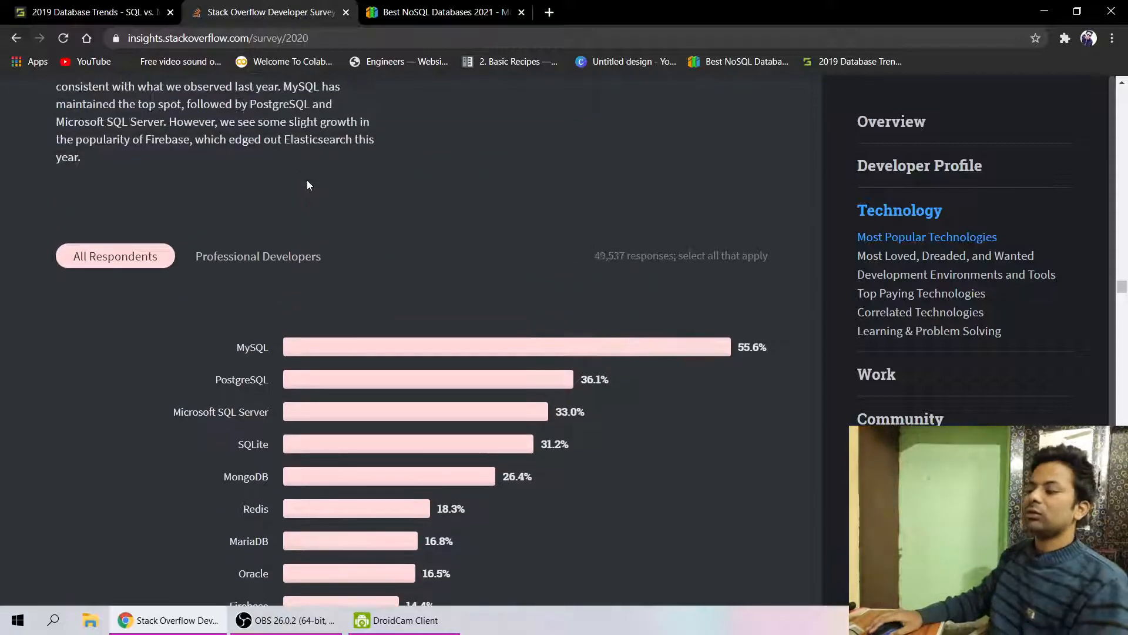
{"action": "scroll", "scroll_direction": "down", "scroll_amount": 3}
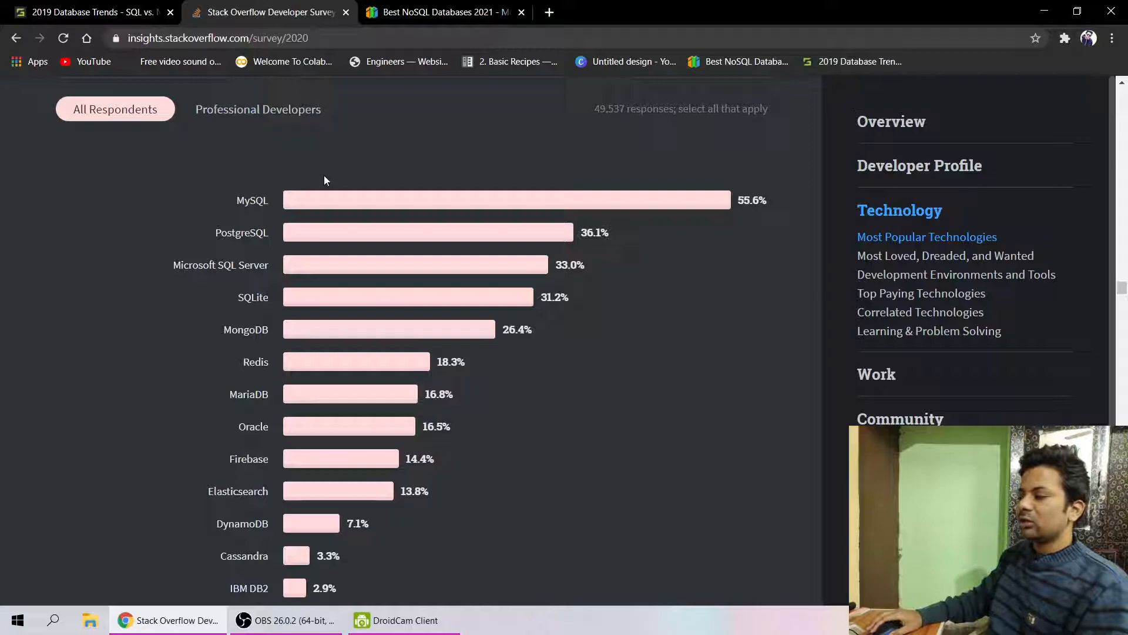
{"action": "scroll", "scroll_direction": "down", "scroll_amount": 3}
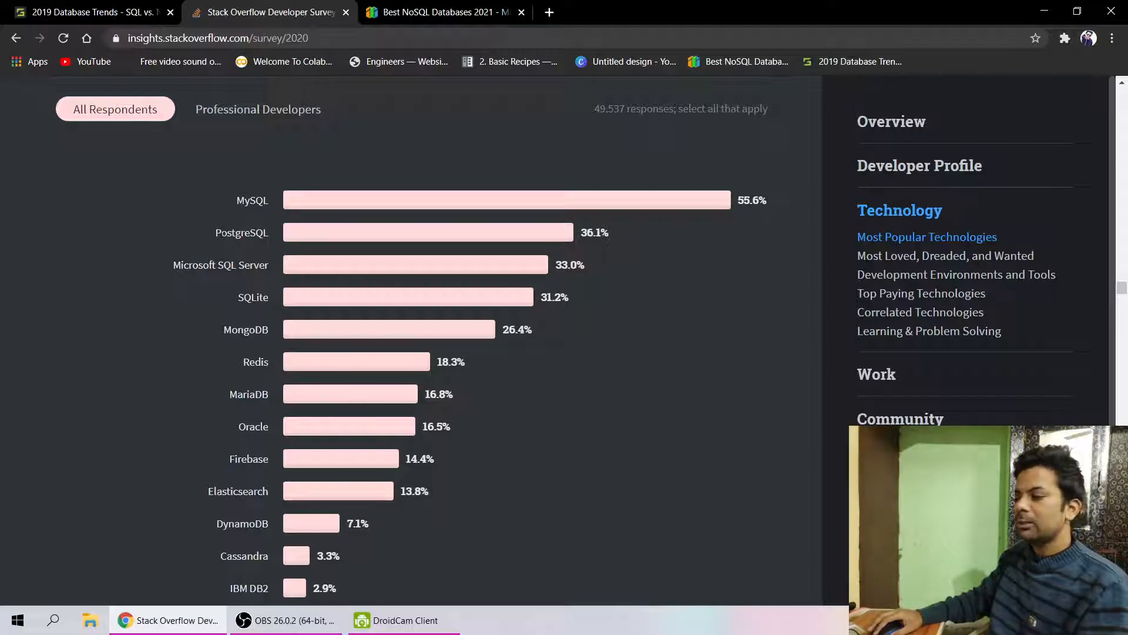
{"action": "double_click", "coordinate": [242, 232]}
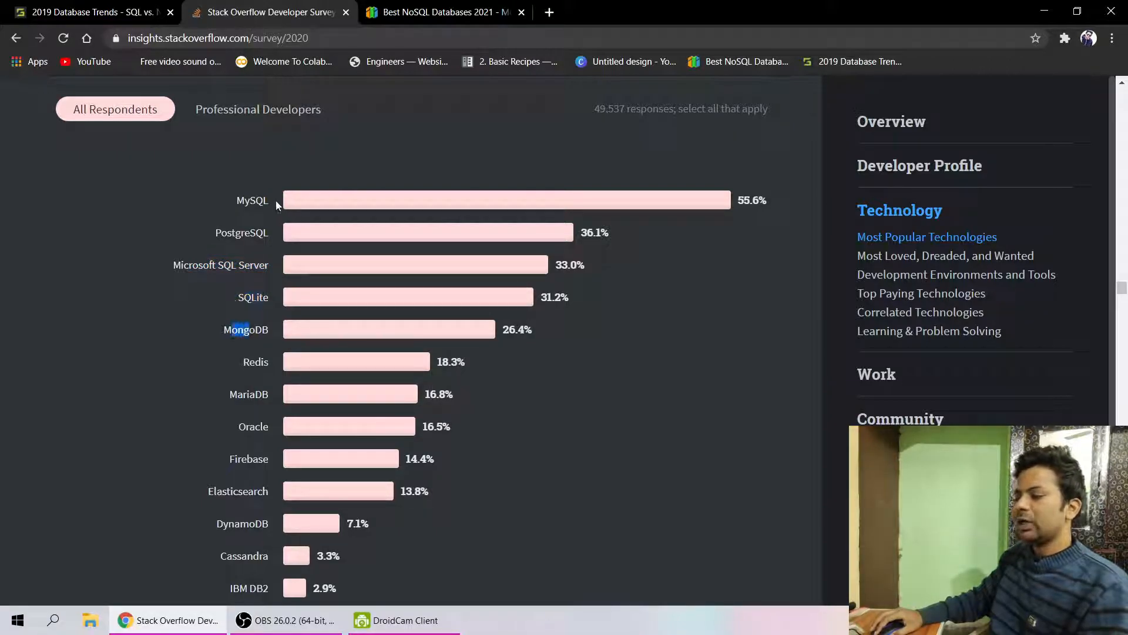
{"action": "mouse_move", "coordinate": [248, 314]}
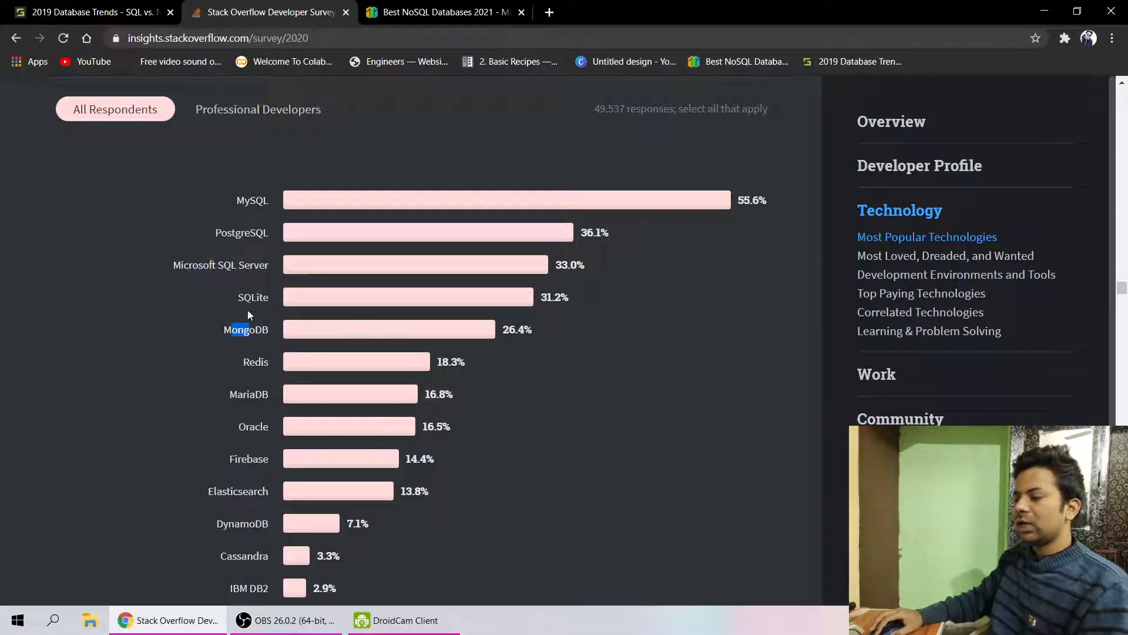
{"action": "mouse_move", "coordinate": [341, 239]}
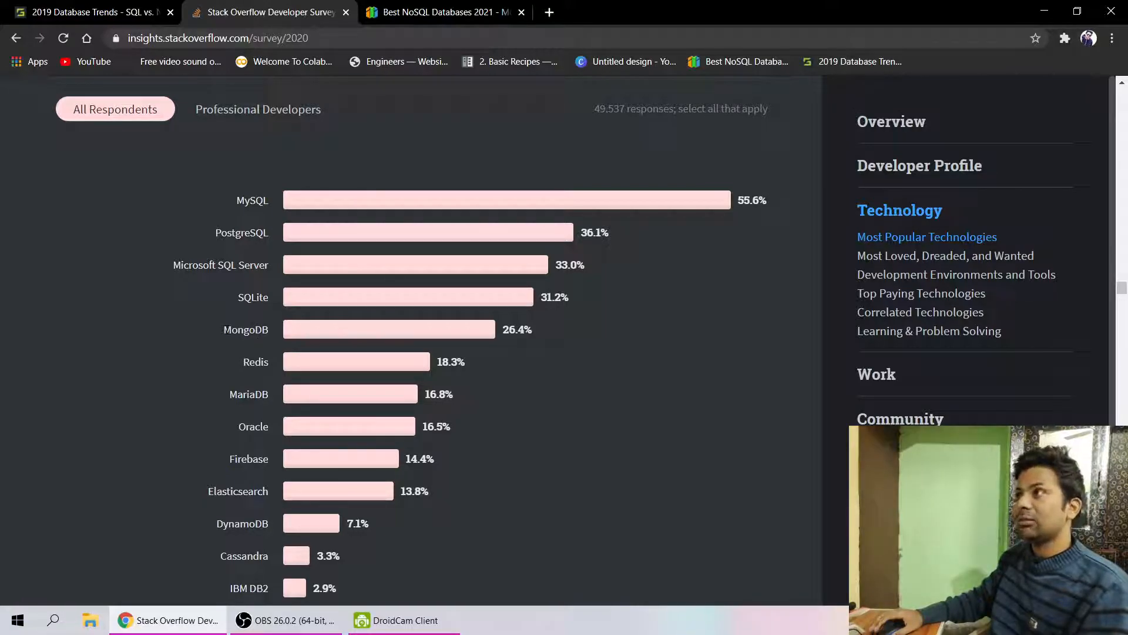
- Highlight the Firebase entry and scroll further down the database ranking
{"action": "scroll", "scroll_direction": "down", "scroll_amount": 3}
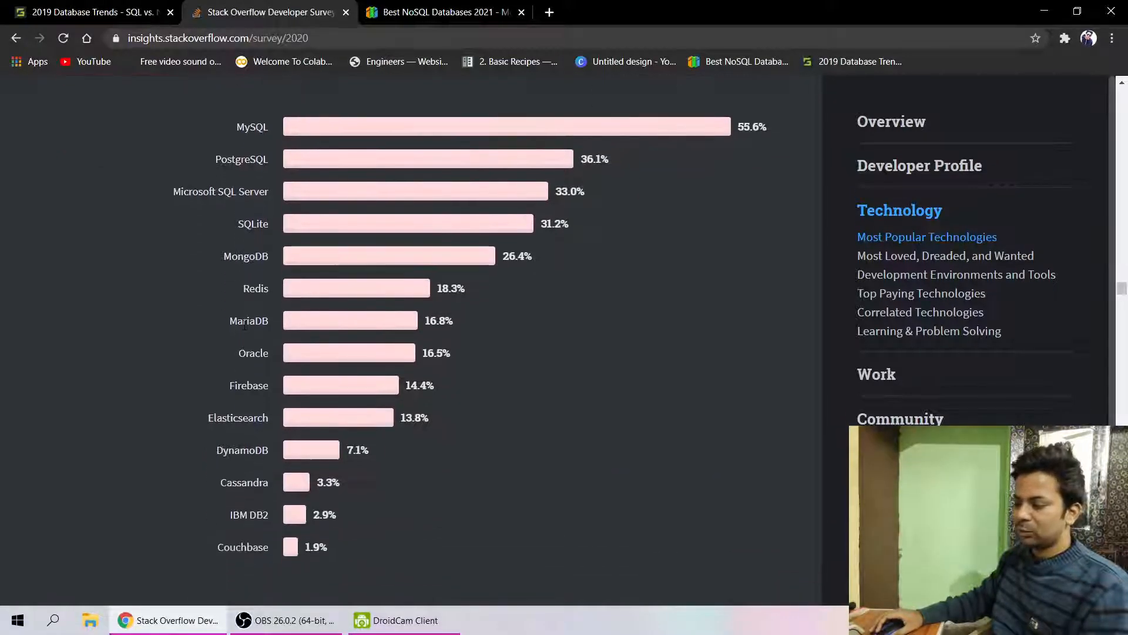
{"action": "double_click", "coordinate": [248, 385]}
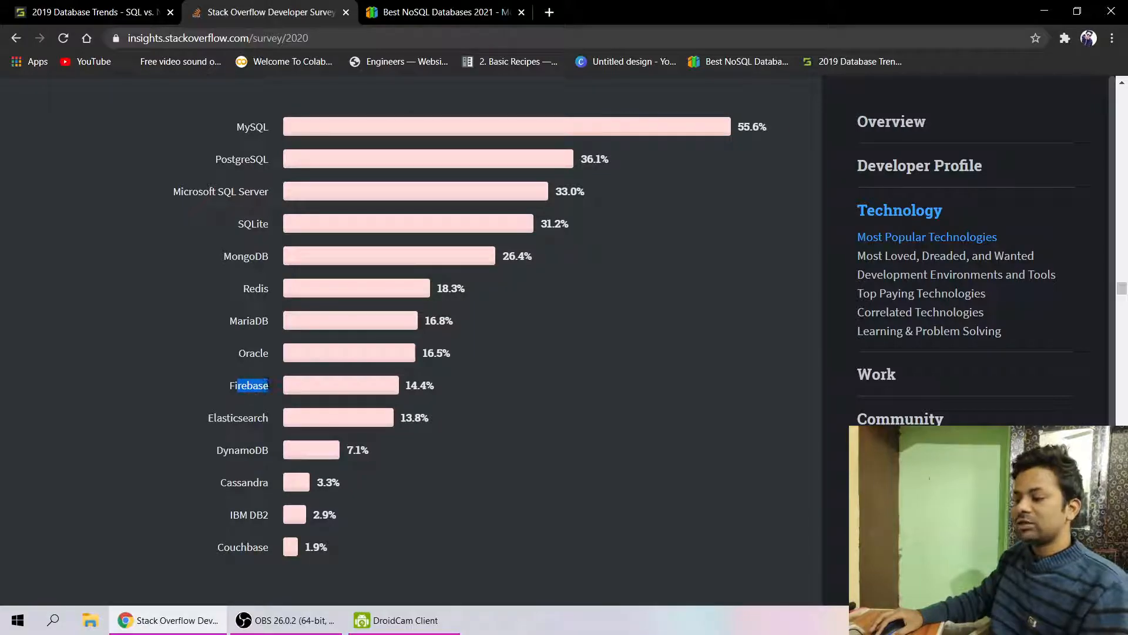
{"action": "scroll", "scroll_direction": "down", "scroll_amount": 3}
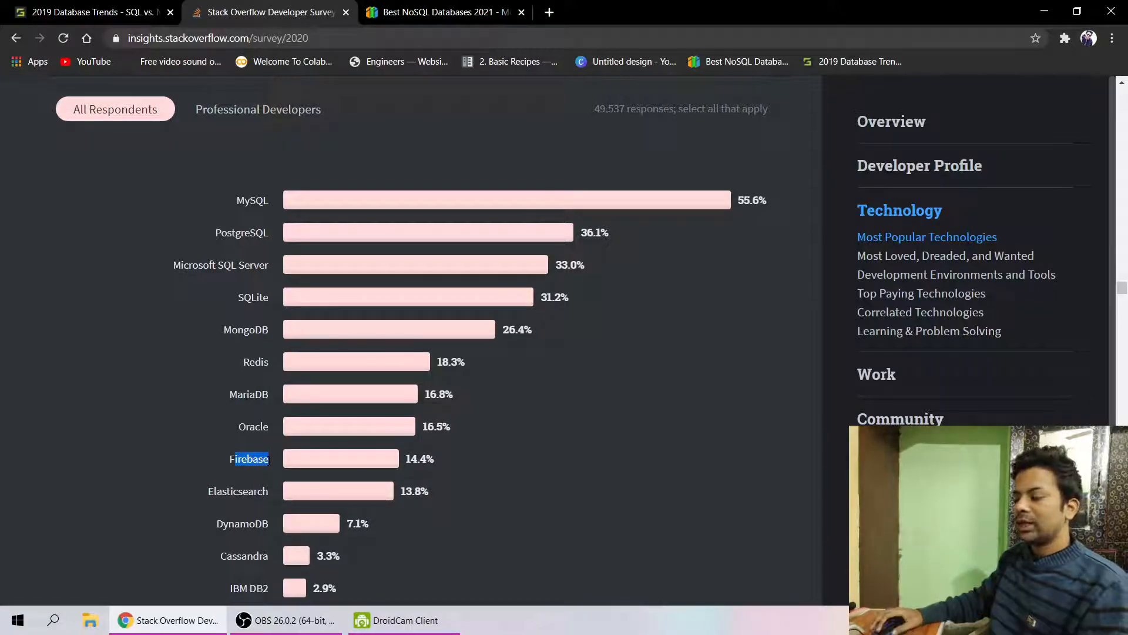
{"action": "scroll", "scroll_direction": "down", "scroll_amount": 3}
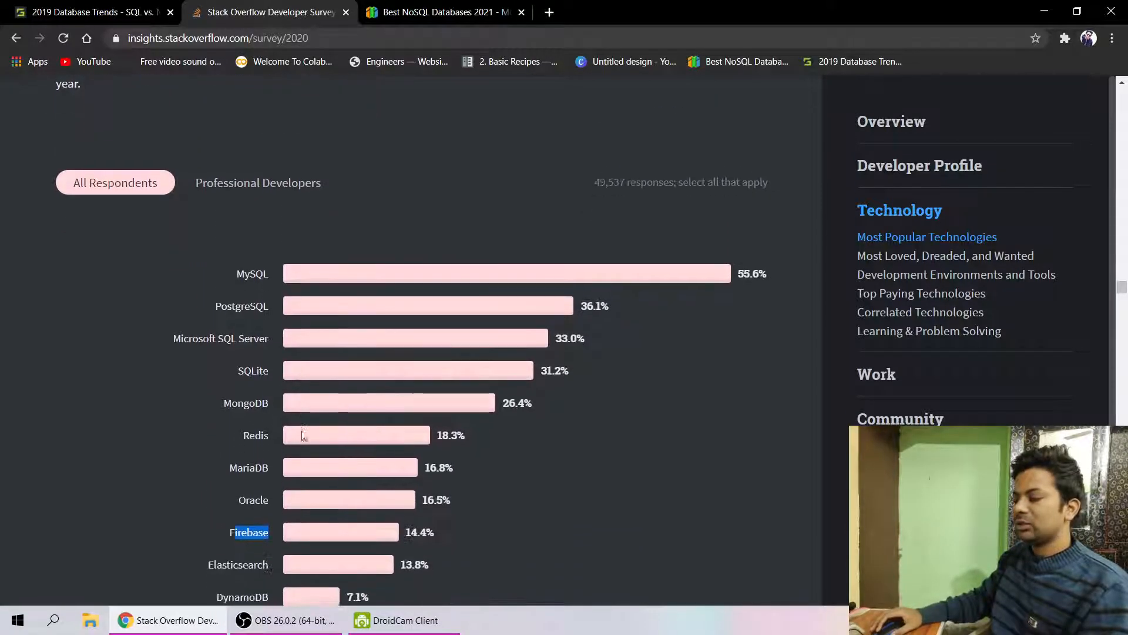
{"action": "scroll", "scroll_direction": "down", "scroll_amount": 3}
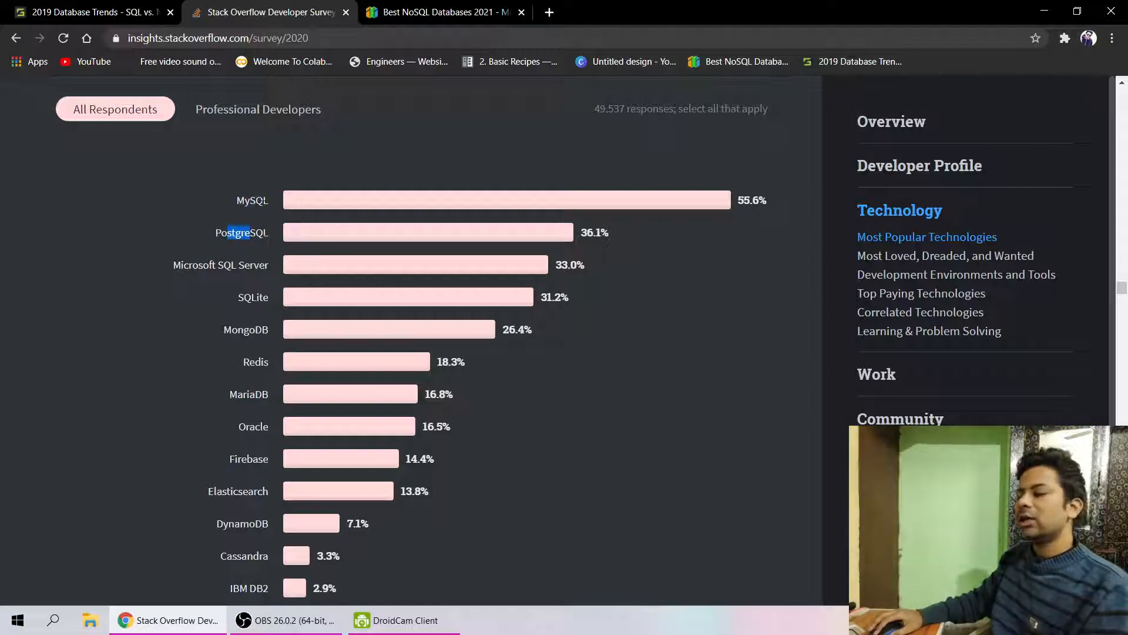
{"action": "mouse_move", "coordinate": [289, 230]}
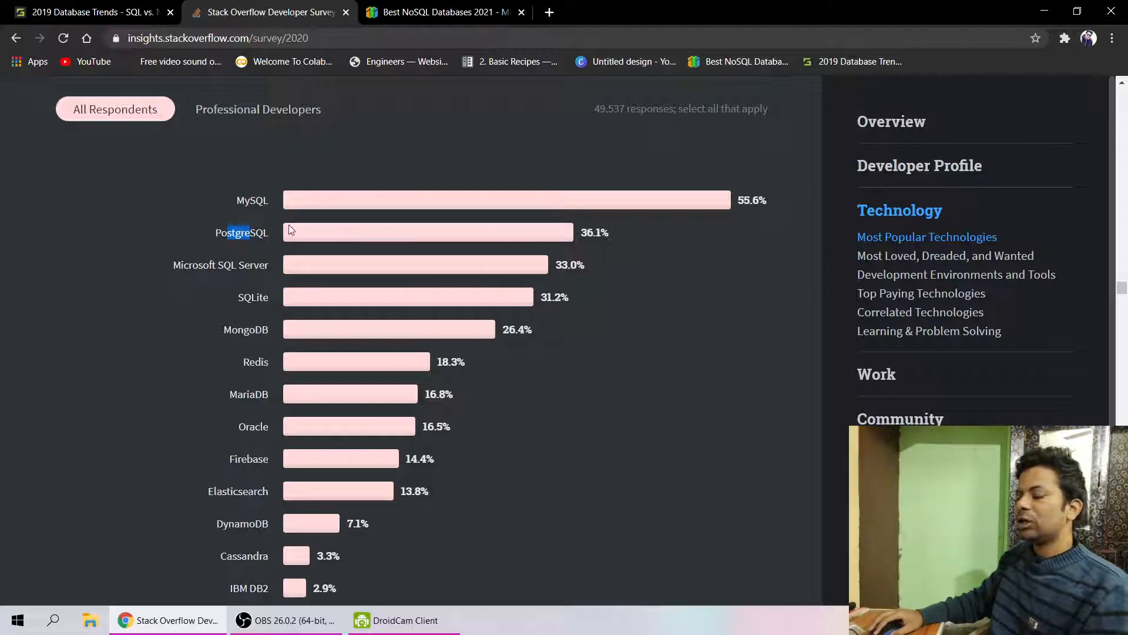
- Switch to the Best NoSQL Databases 2021 article and scroll to its Google Trends chart
{"action": "left_click", "coordinate": [441, 12]}
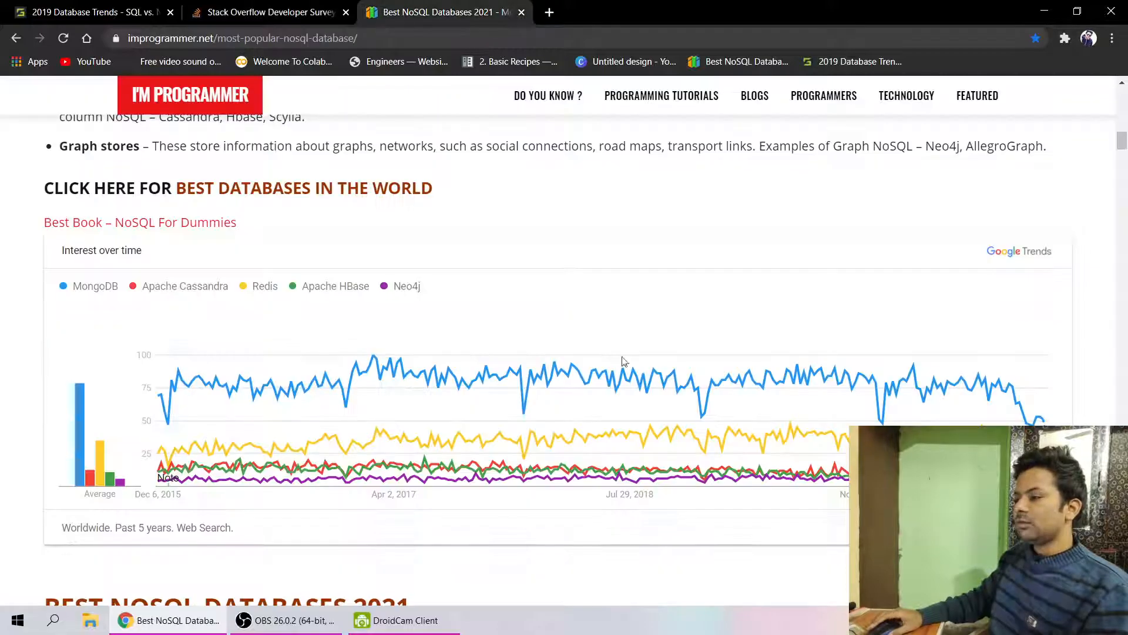
{"action": "scroll", "scroll_direction": "down", "scroll_amount": 3}
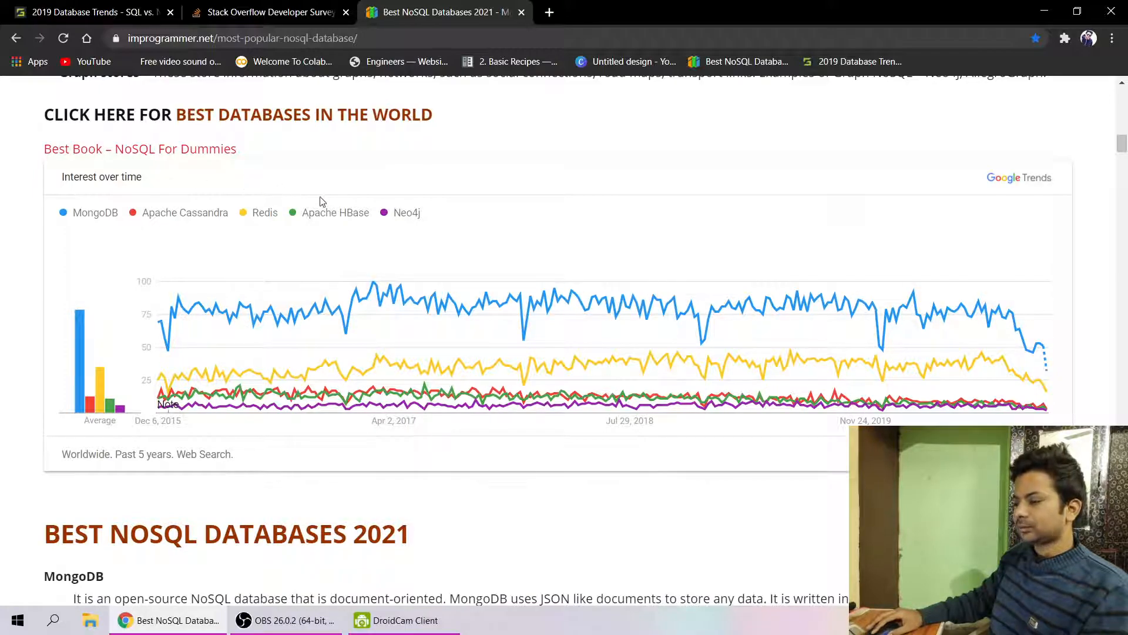
{"action": "mouse_move", "coordinate": [187, 224]}
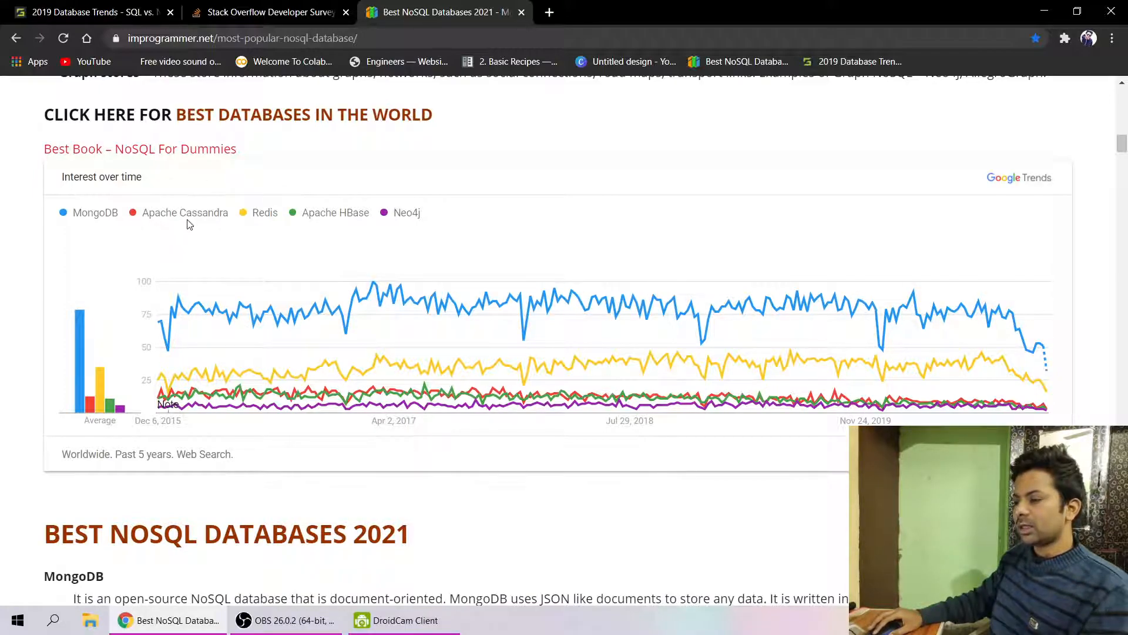
{"action": "mouse_move", "coordinate": [373, 236]}
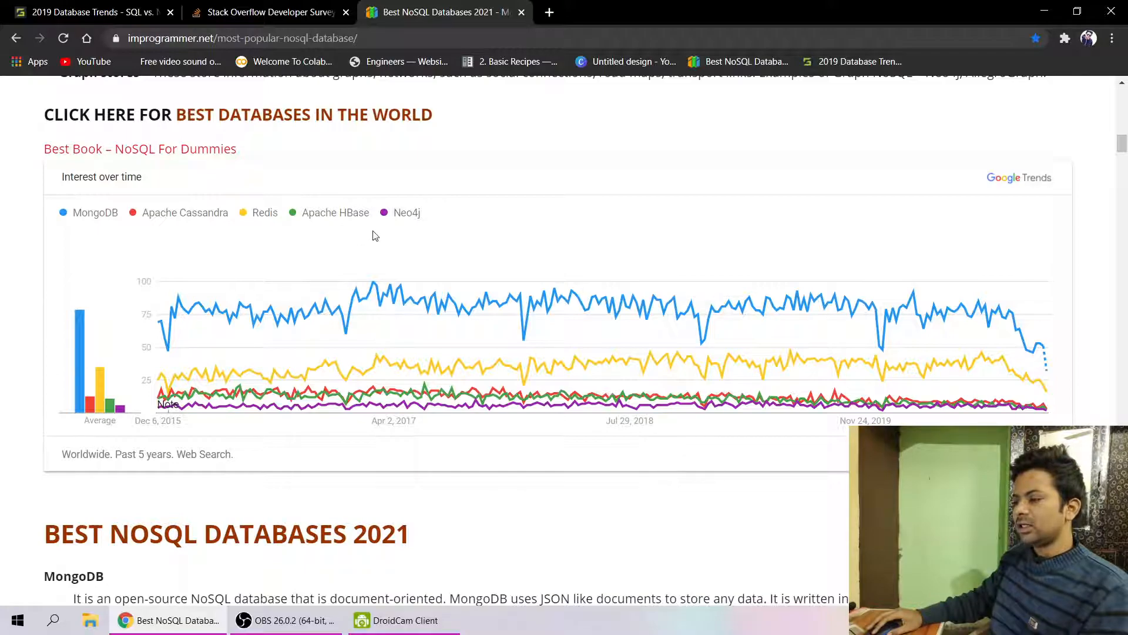
{"action": "mouse_move", "coordinate": [435, 226]}
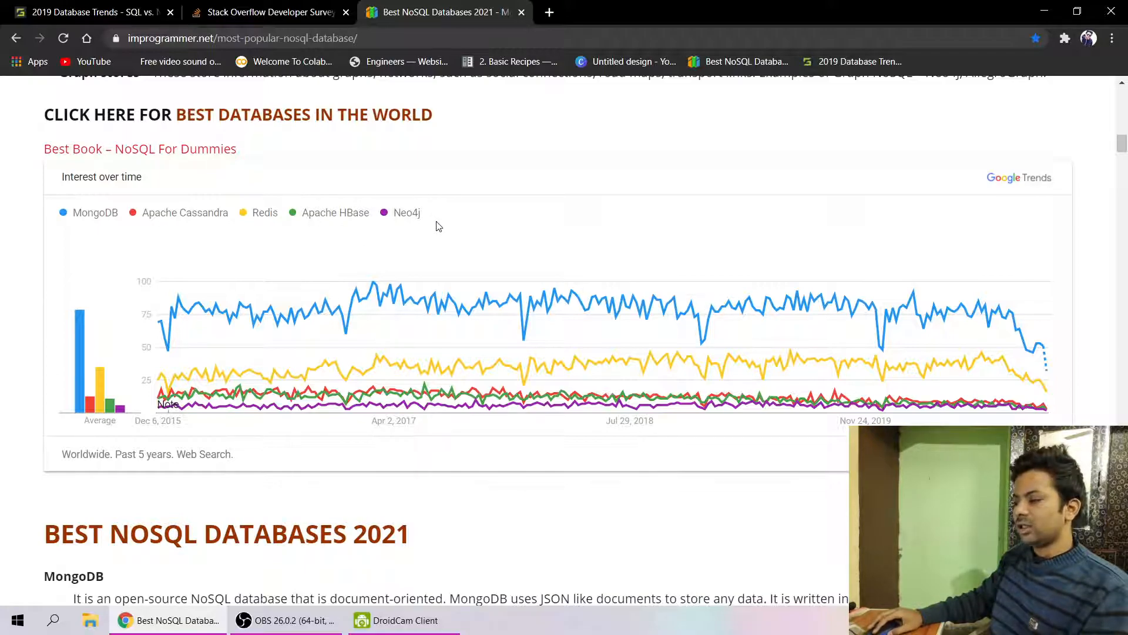
{"action": "mouse_move", "coordinate": [244, 331]}
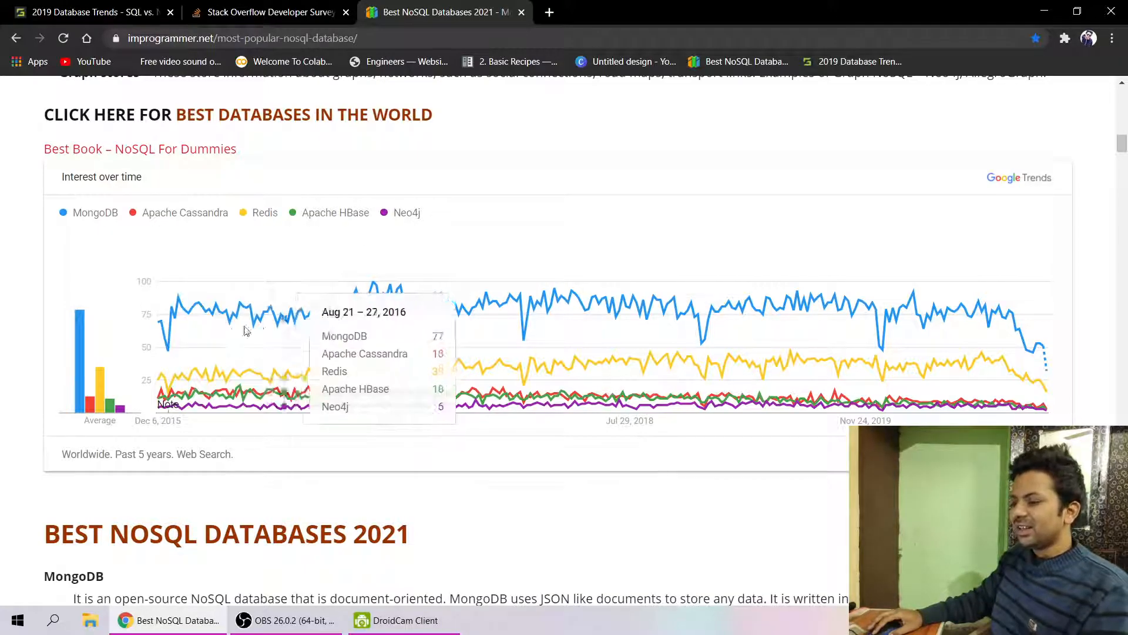
{"action": "mouse_move", "coordinate": [586, 315]}
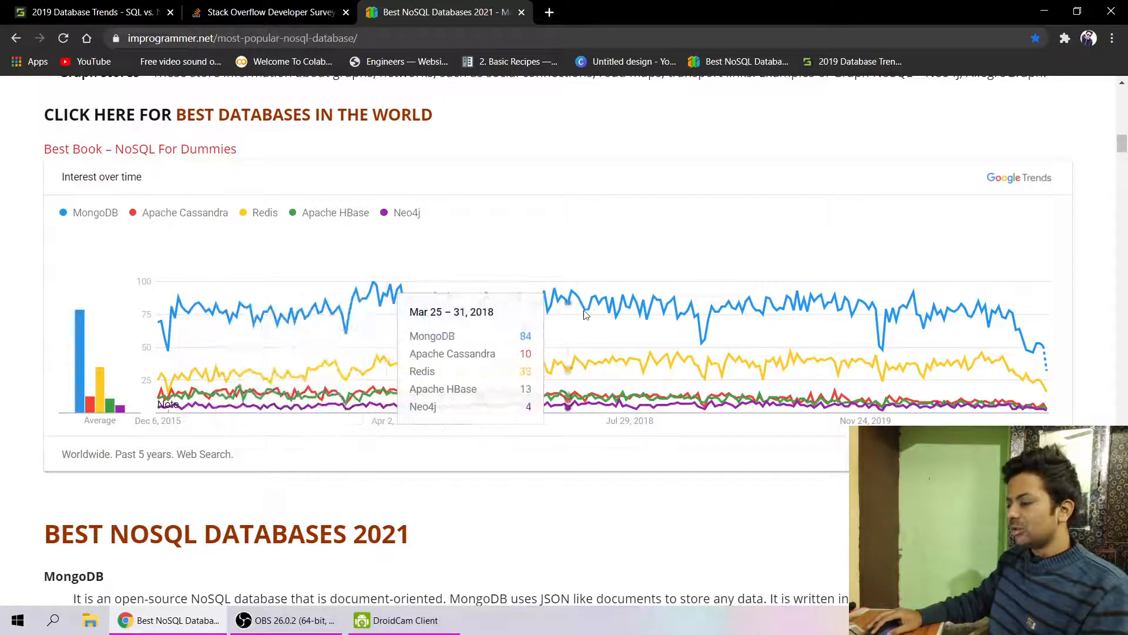
{"action": "mouse_move", "coordinate": [277, 374]}
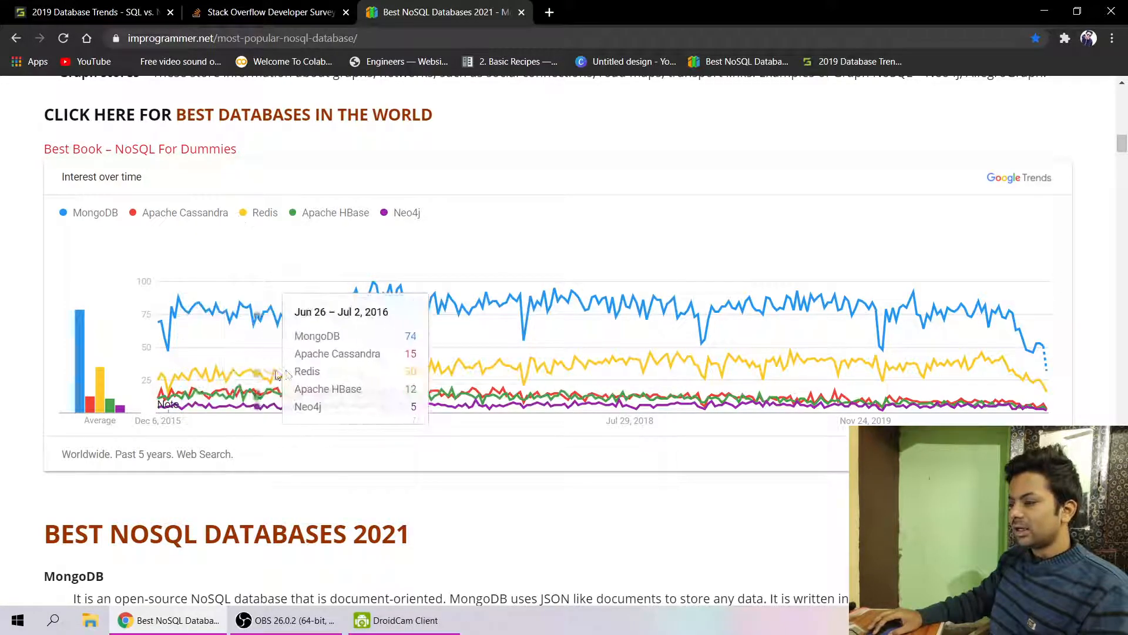
{"action": "mouse_move", "coordinate": [1068, 423]}
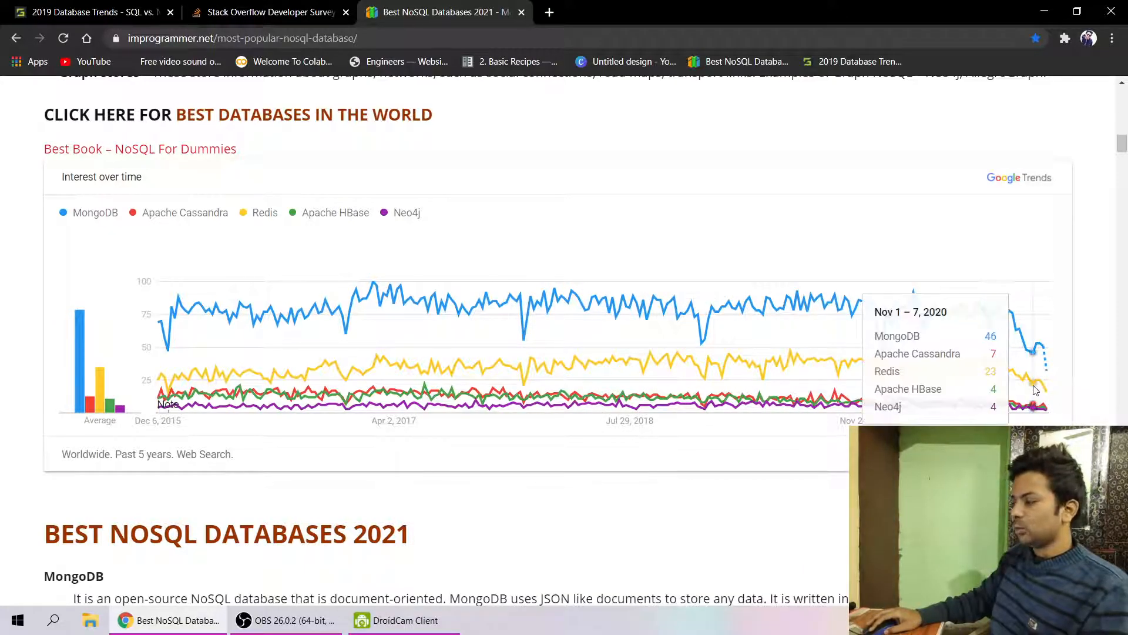
{"action": "mouse_move", "coordinate": [468, 311]}
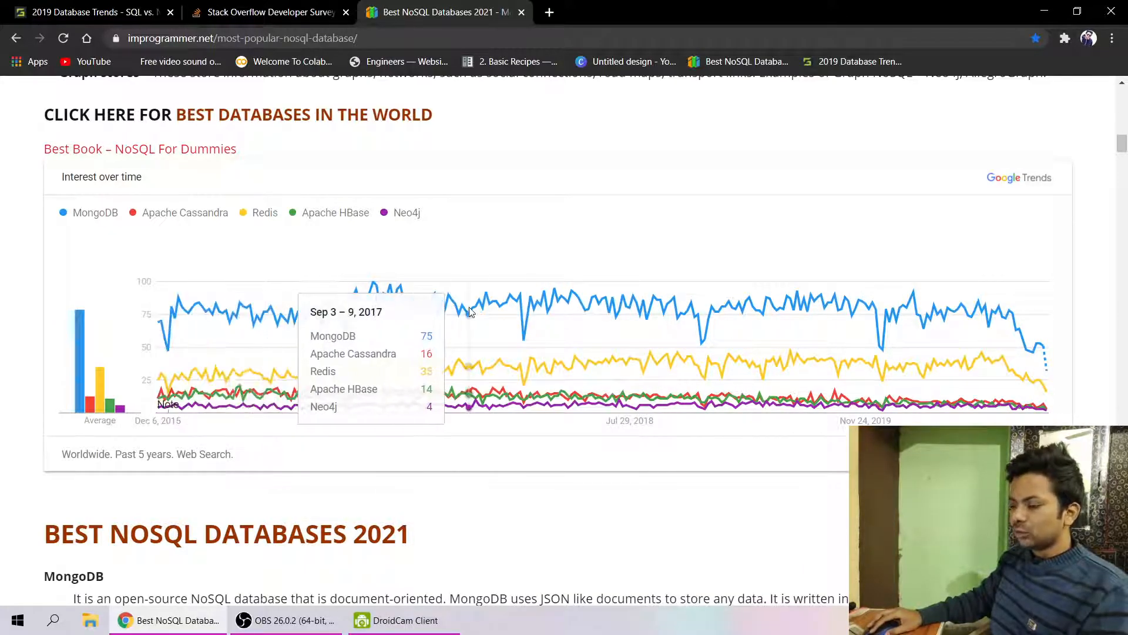
{"action": "scroll", "scroll_direction": "down", "scroll_amount": 3}
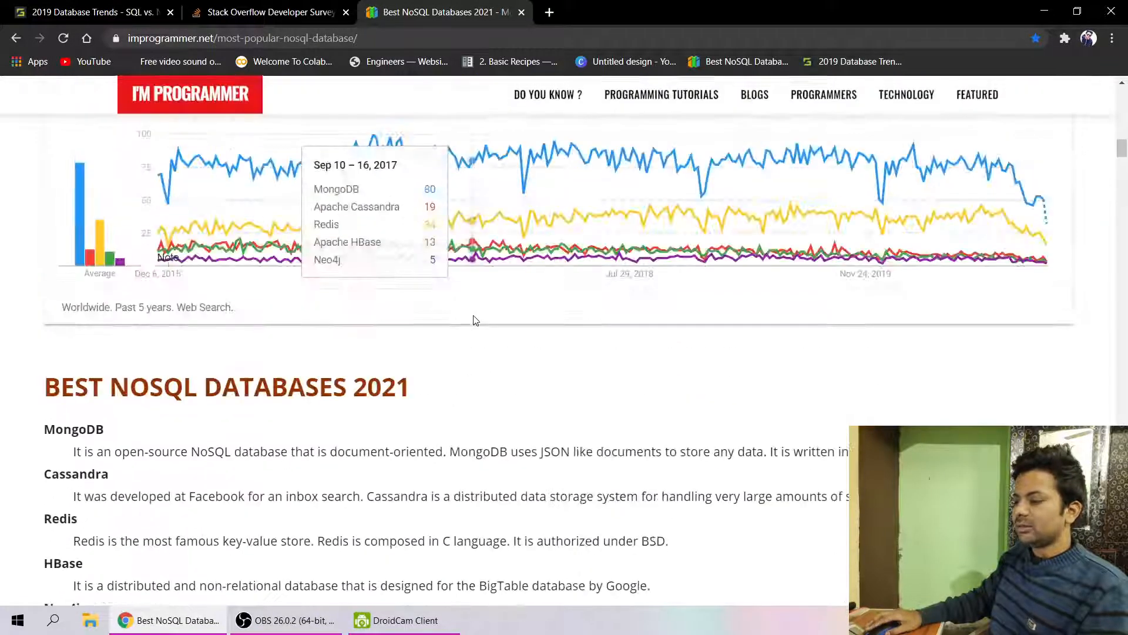
{"action": "scroll", "scroll_direction": "up", "scroll_amount": 3}
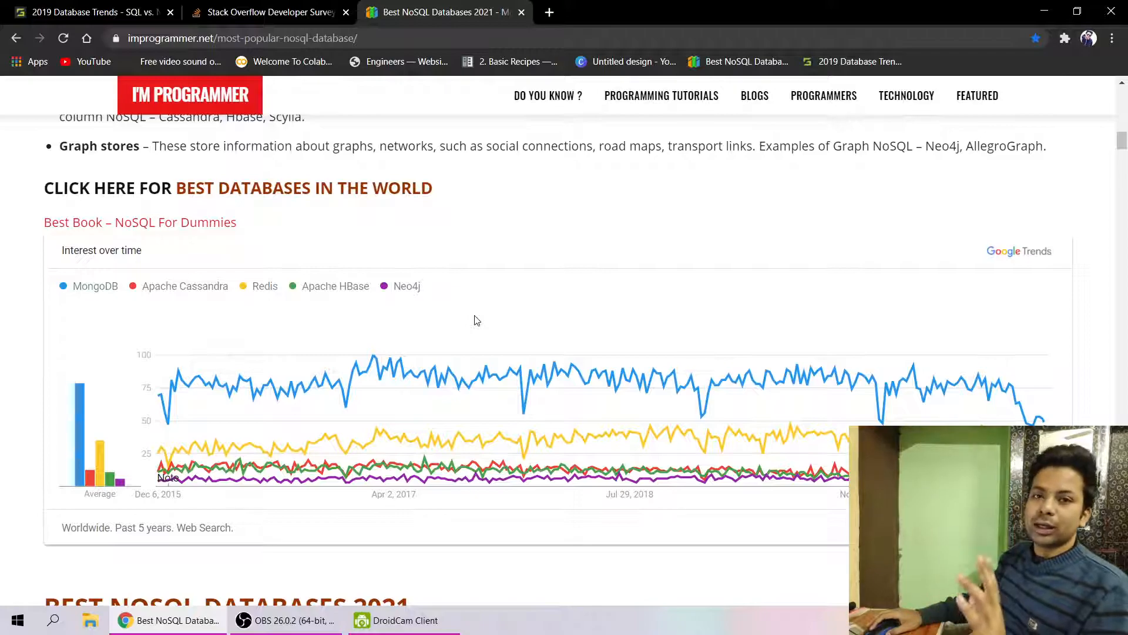